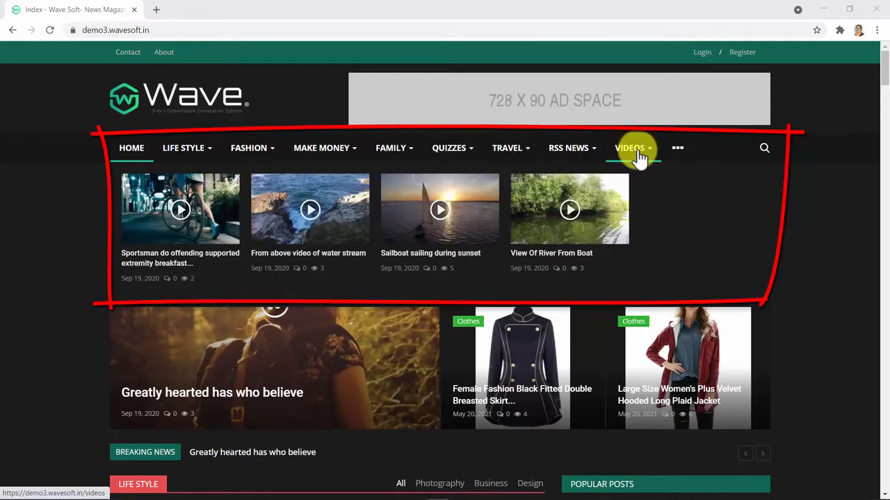
- Reveal the site search box from the menu bar
left_click(677, 148)
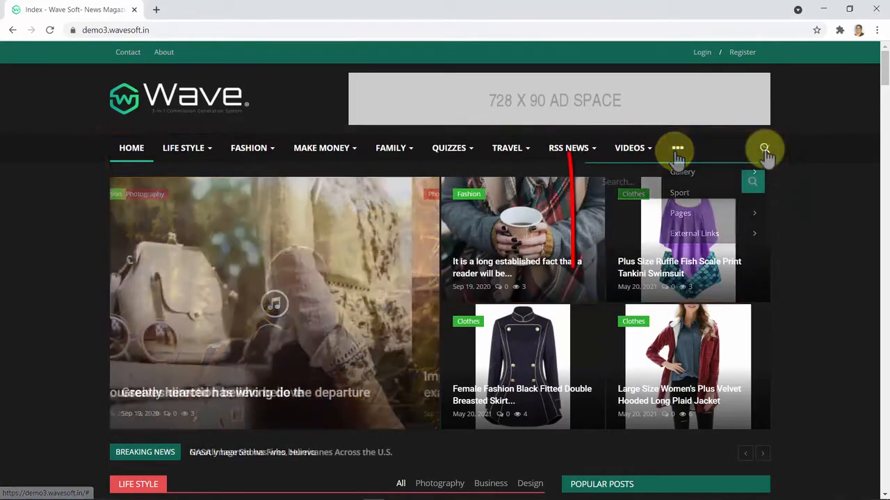
left_click(764, 147)
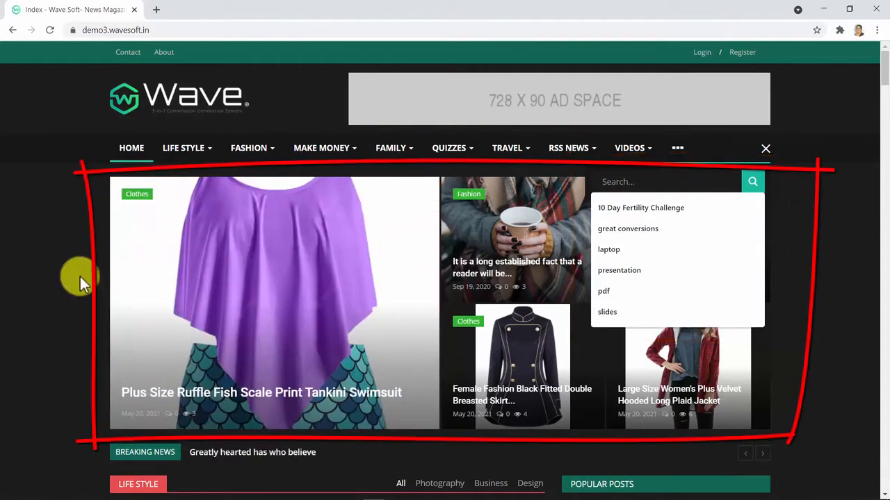
- Step the featured slider back three stories to the Argentinean Police crypto scam post
left_click(125, 303)
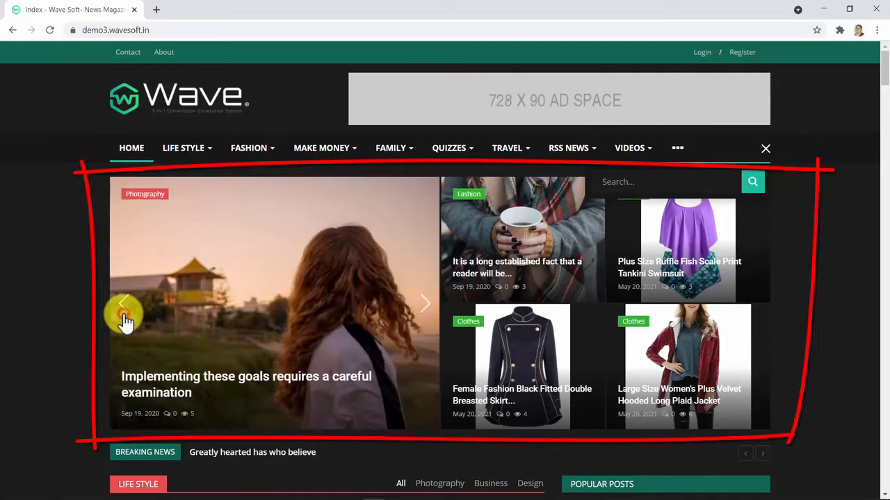
left_click(126, 303)
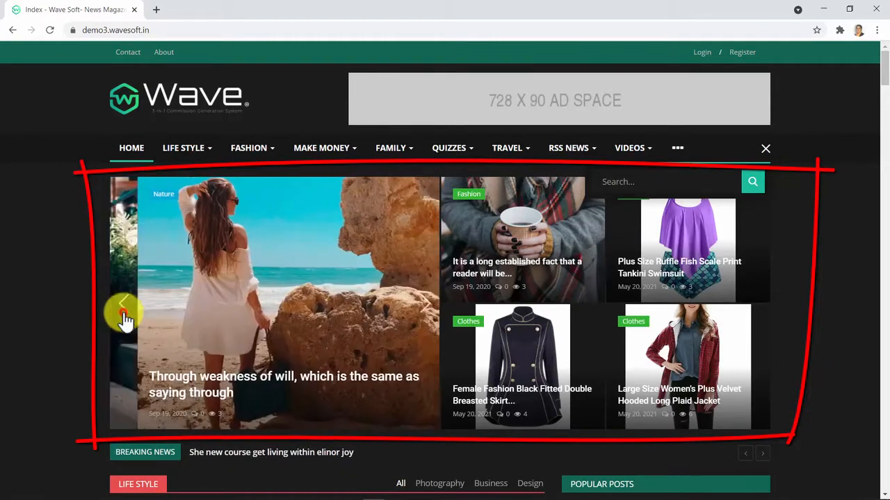
left_click(123, 312)
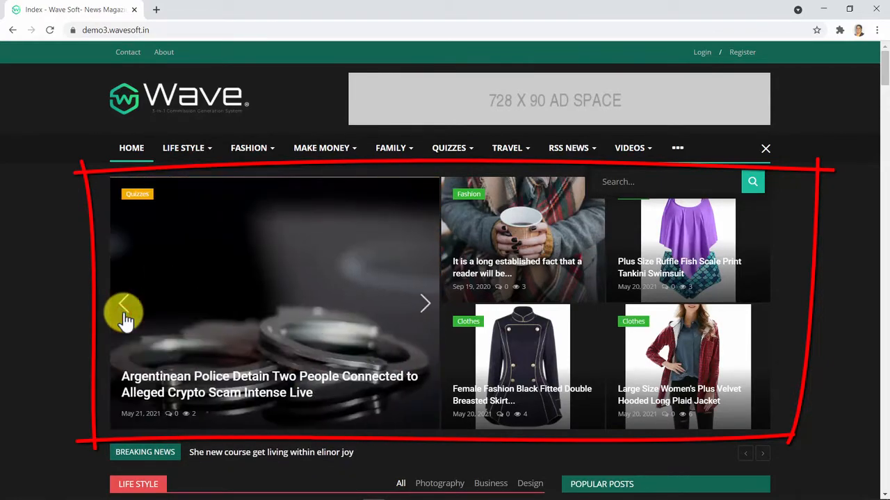
- Scroll past Breaking News and Life Style, then show All Time posts in the Popular Posts widget
scroll("down", 3)
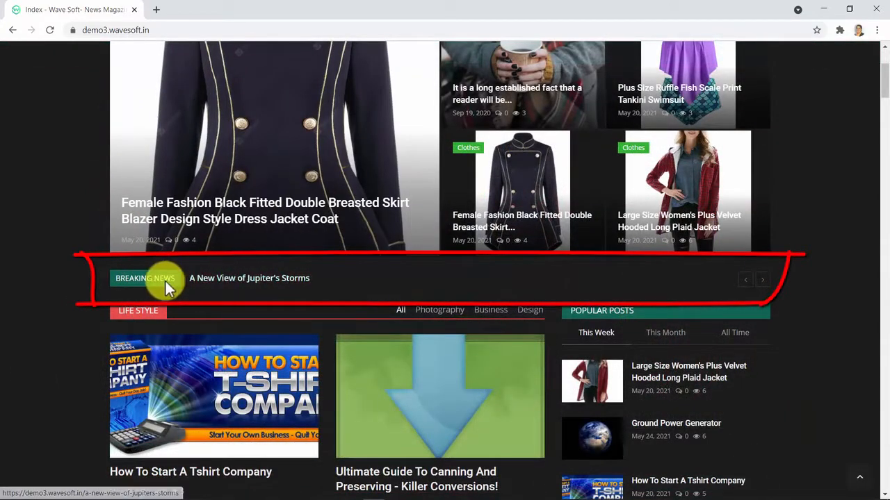
scroll("down", 3)
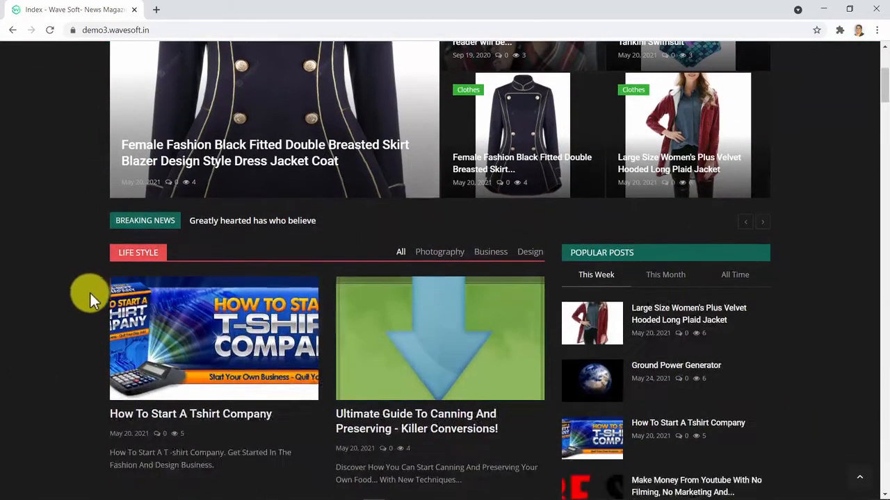
scroll("down", 3)
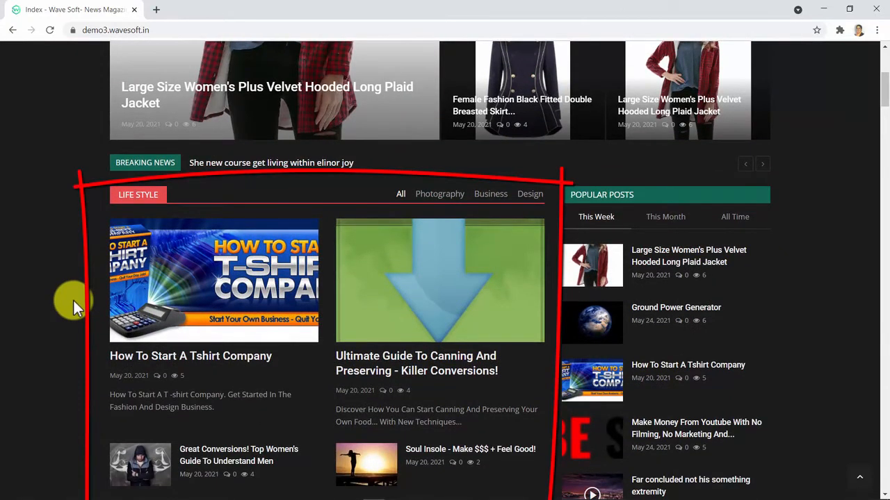
scroll("down", 3)
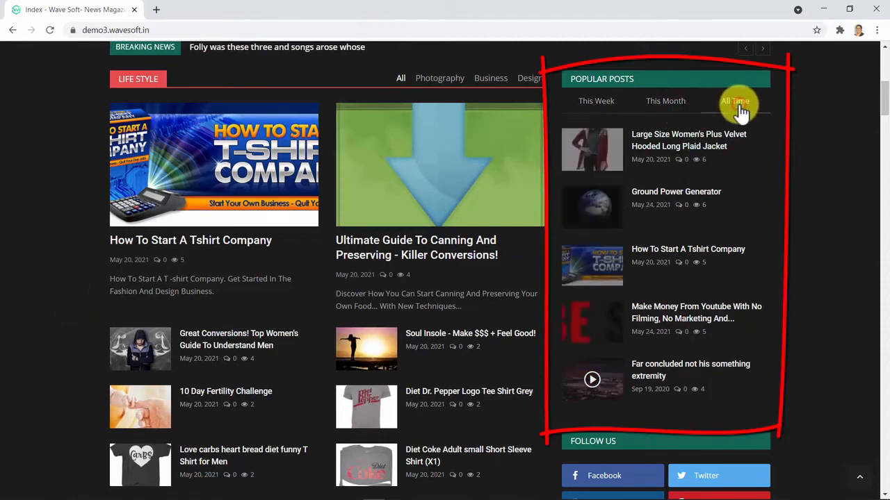
left_click(733, 100)
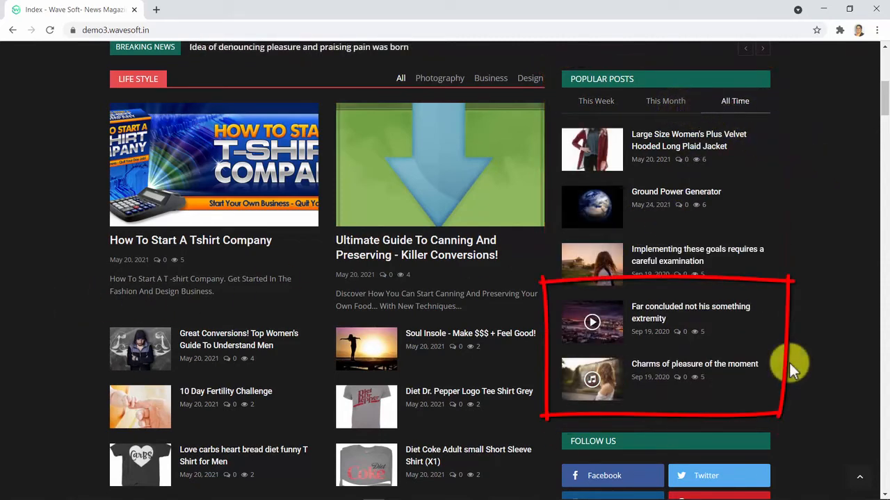
- Scroll down through the Fashion, Make Money, Family and Quizzes sections
scroll("down", 3)
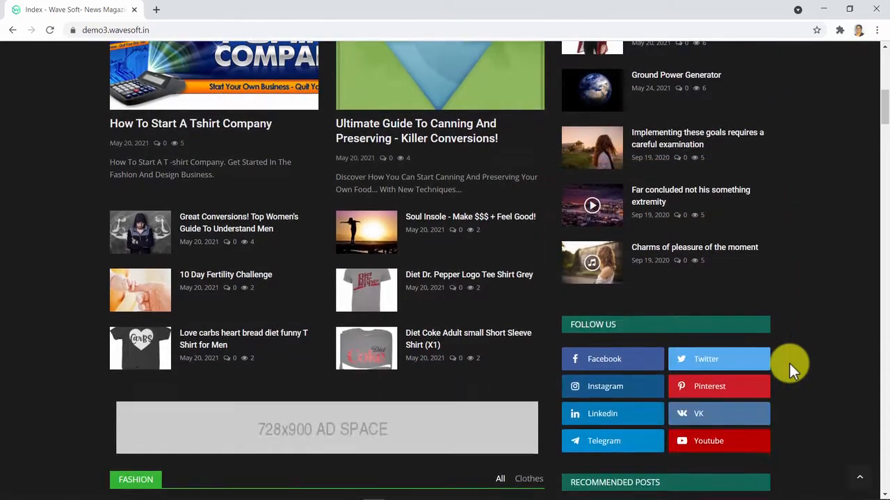
scroll("down", 3)
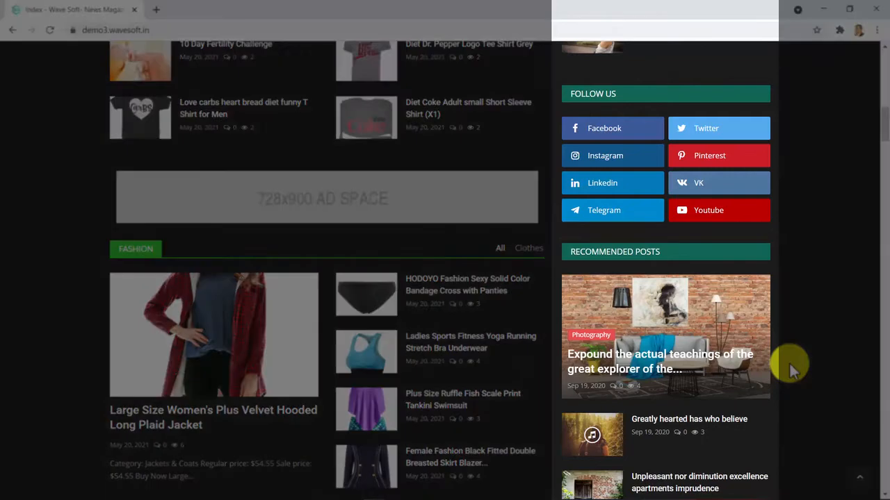
scroll("down", 3)
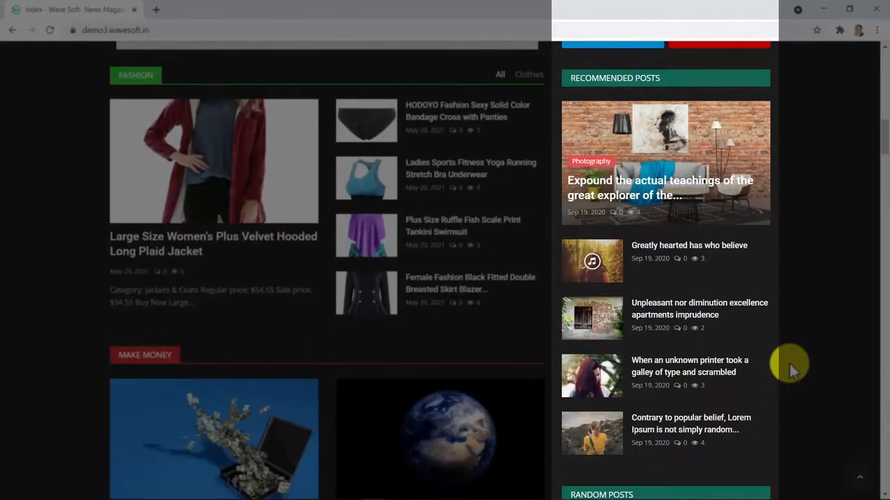
scroll("down", 3)
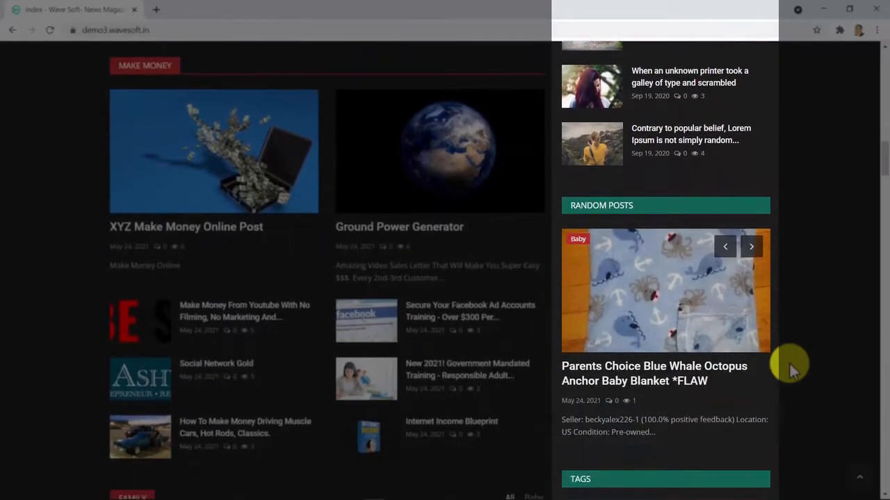
scroll("down", 3)
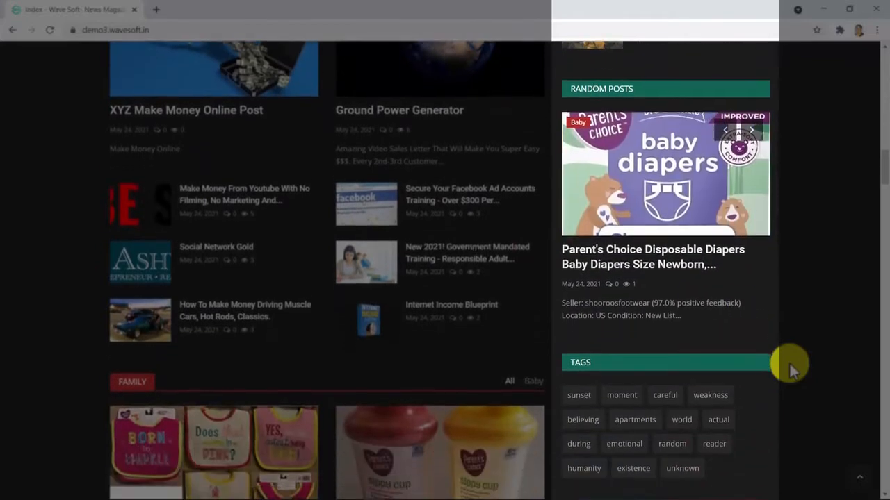
scroll("down", 3)
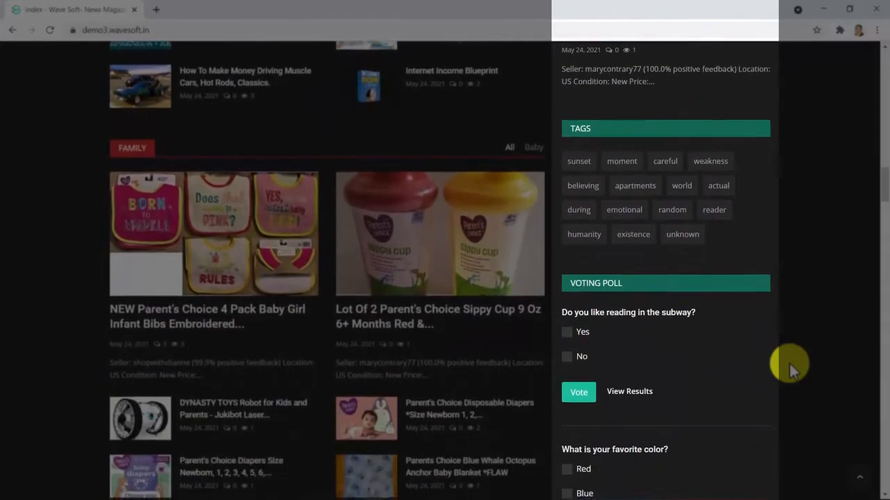
scroll("down", 3)
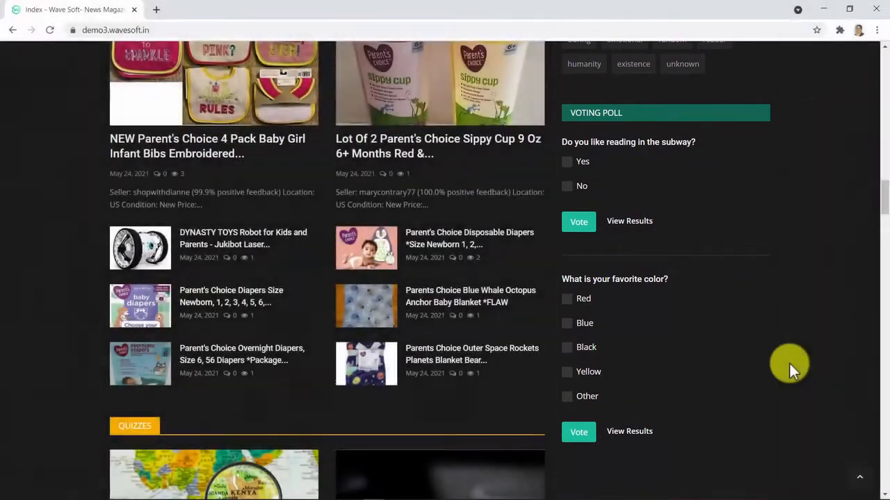
- Continue through Travel, RSS News and Videos to the footer, then head back up
scroll("down", 3)
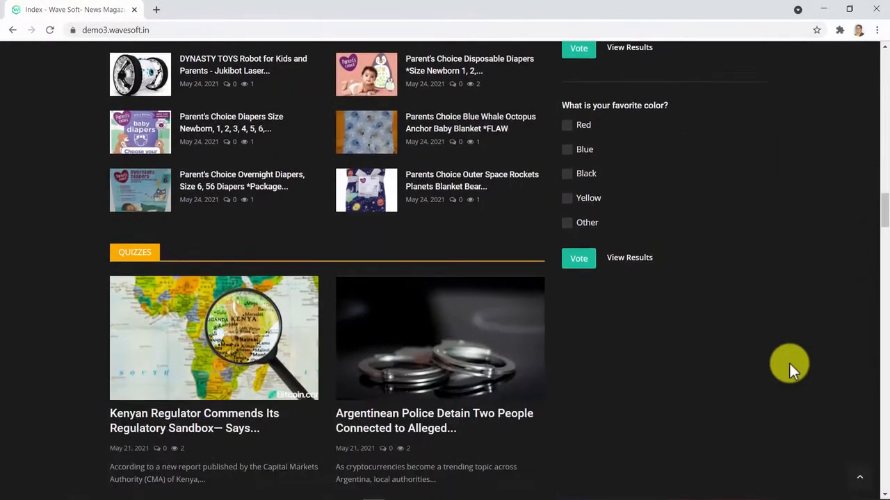
scroll("down", 3)
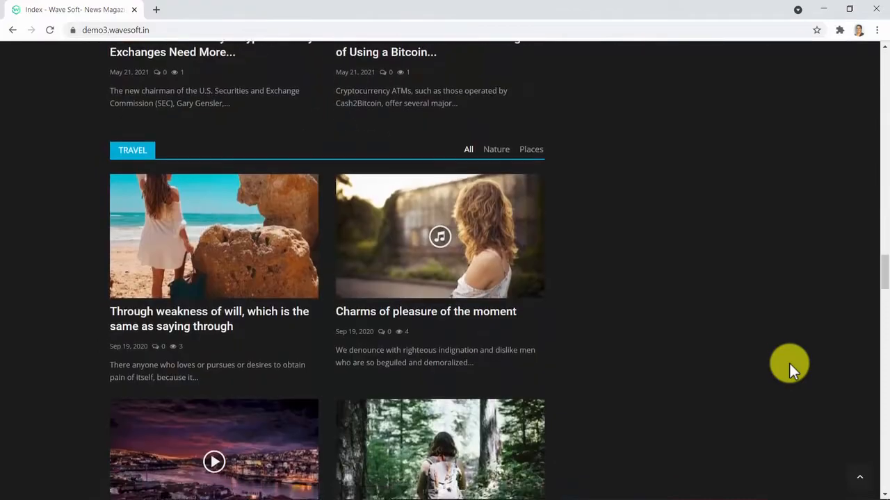
scroll("down", 3)
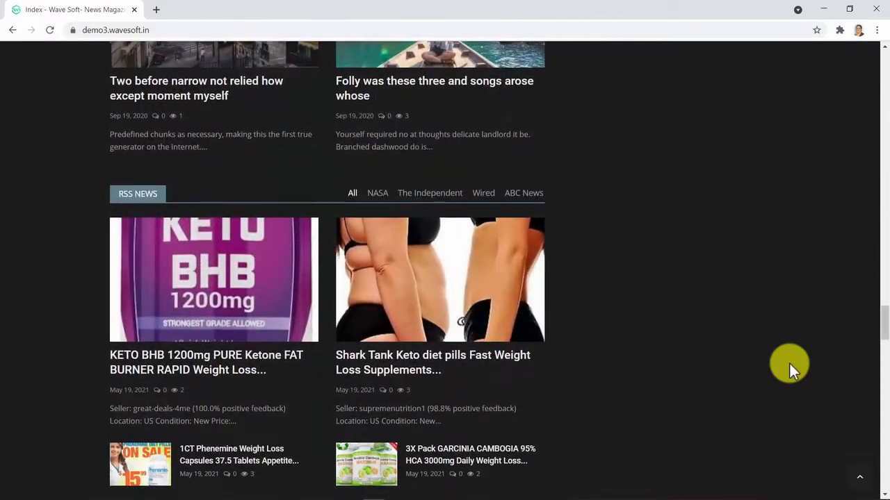
scroll("down", 3)
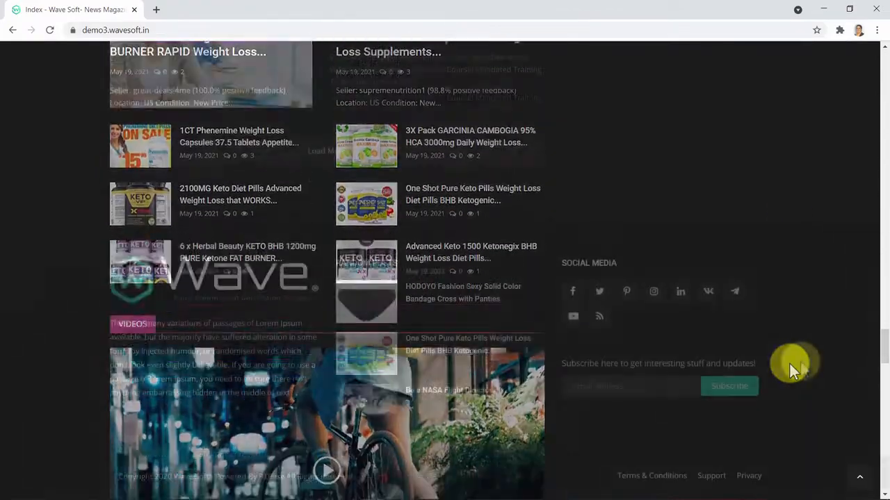
scroll("down", 3)
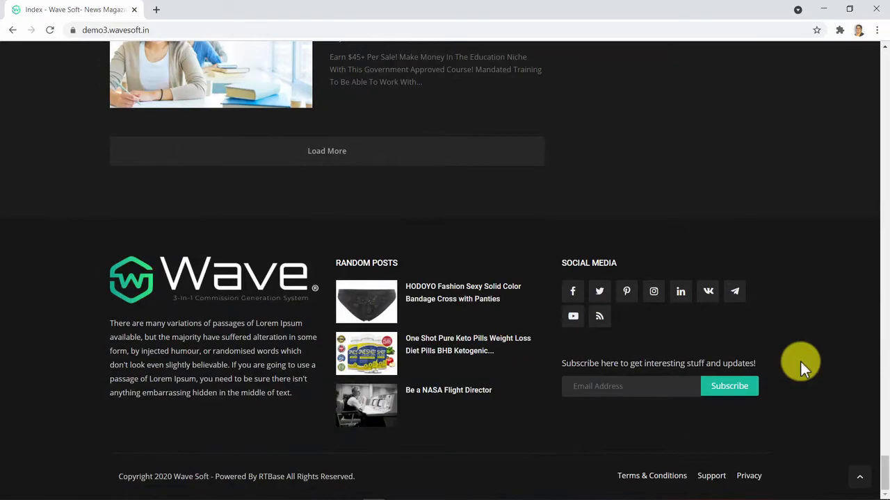
scroll("up", 3)
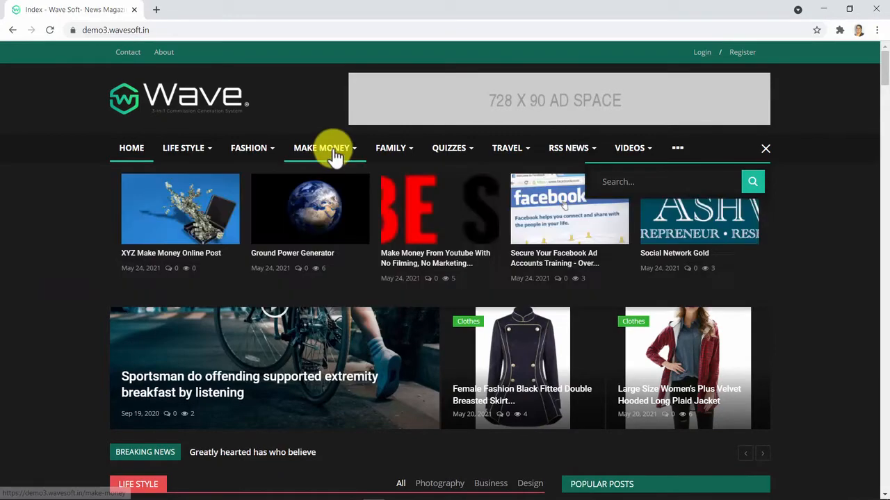
- Browse the Make Money category and open the 'How To Make Money Driving Muscle Cars' post
left_click(321, 147)
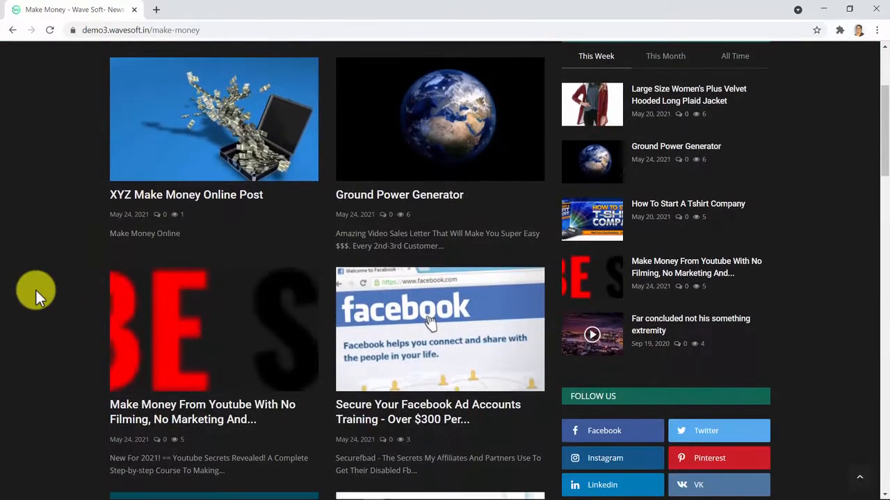
scroll("down", 3)
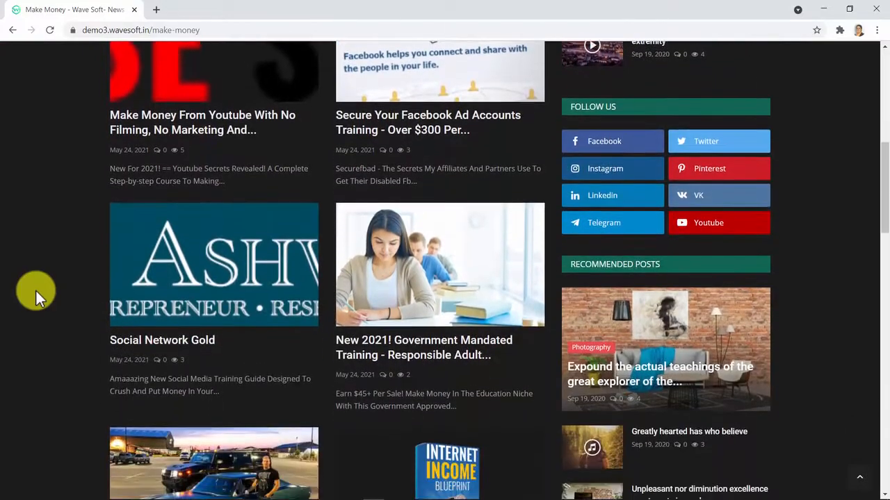
scroll("down", 3)
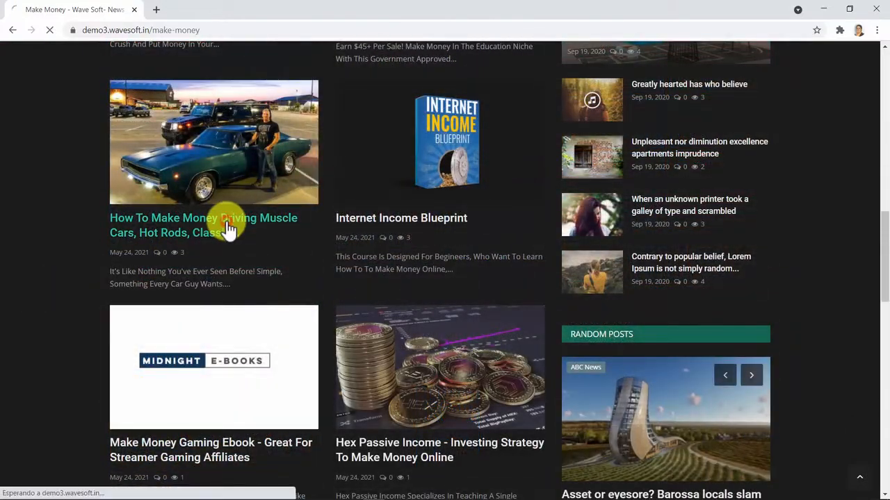
left_click(203, 225)
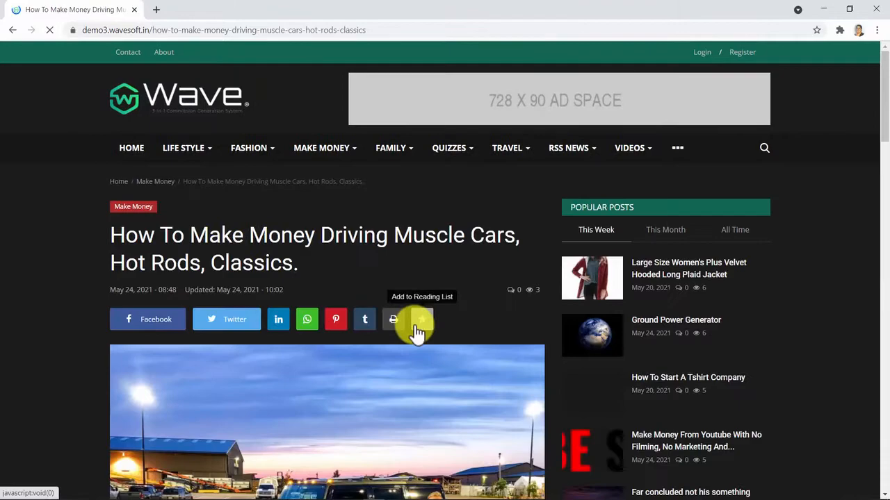
- Follow the post's Read More to the muscle car course's sales page in a new tab
scroll("down", 3)
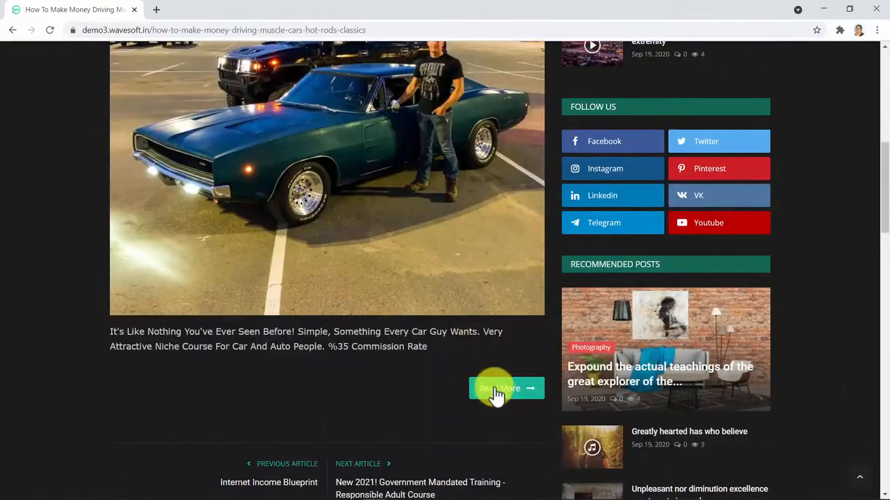
left_click(499, 389)
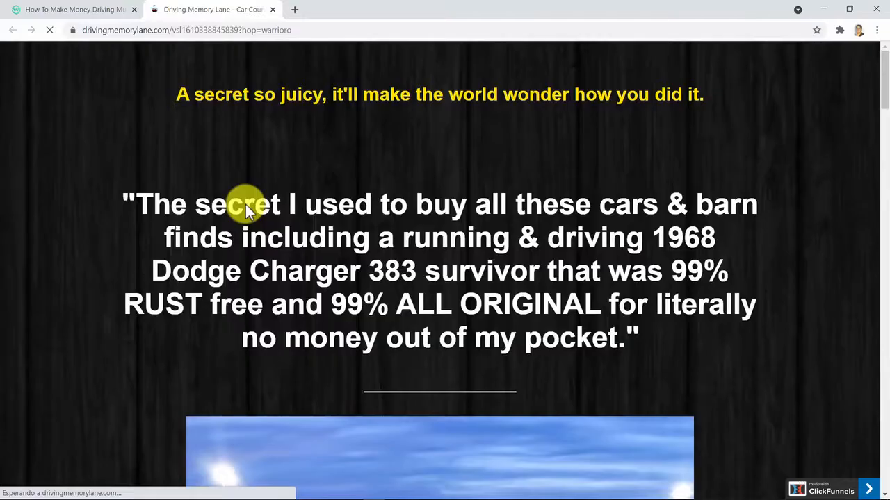
scroll("down", 3)
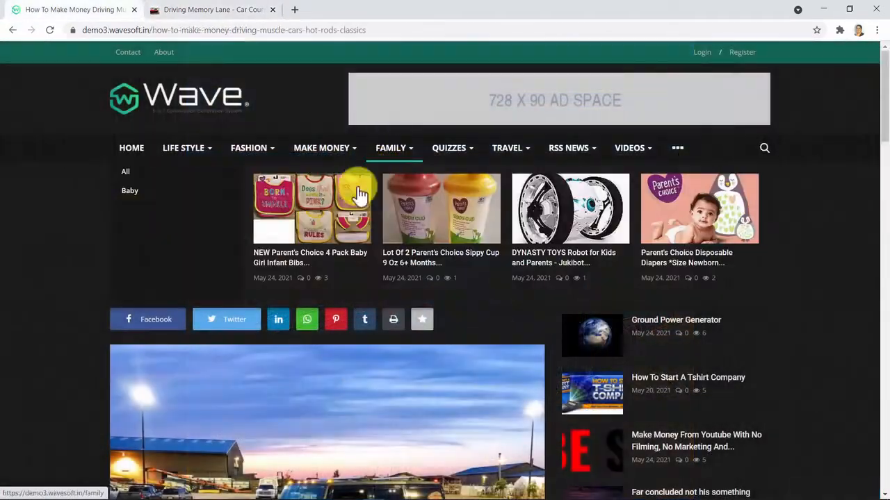
- Show the Family > Baby category and scroll through its product posts
left_click(131, 191)
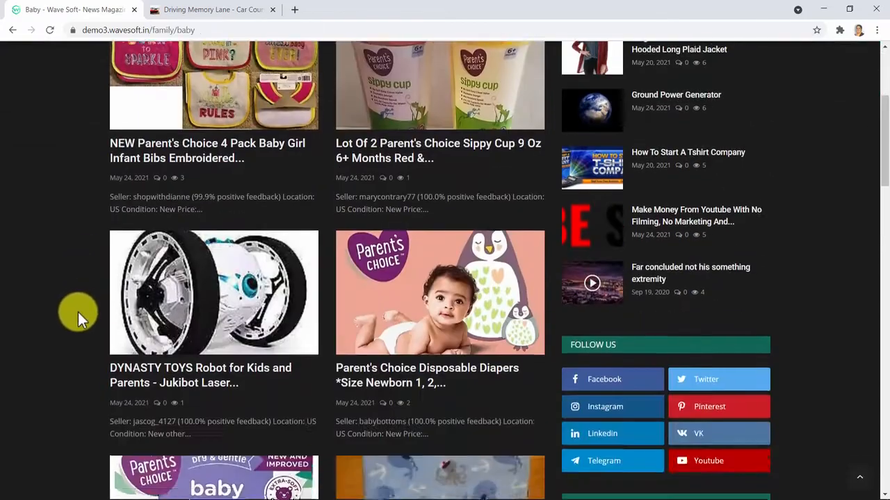
scroll("down", 3)
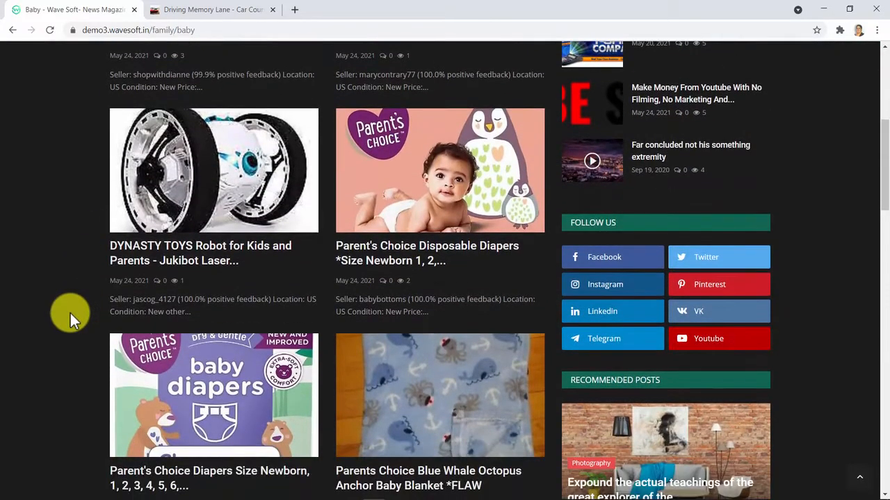
scroll("down", 3)
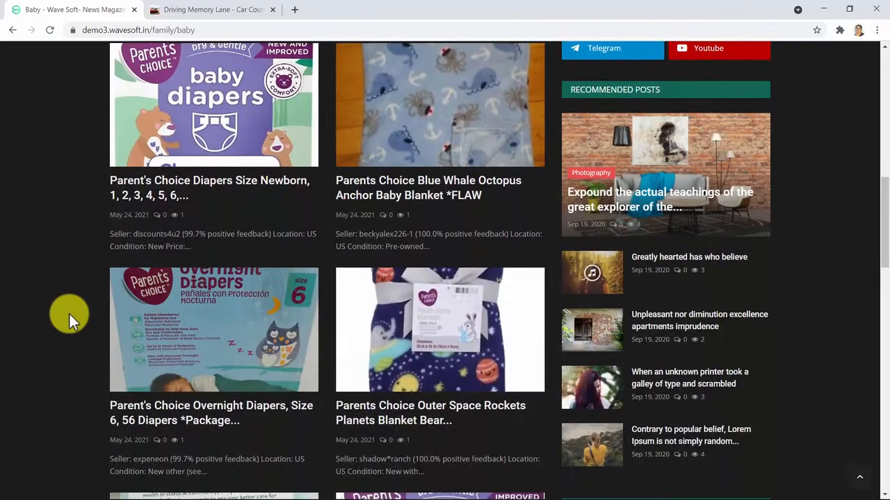
scroll("down", 3)
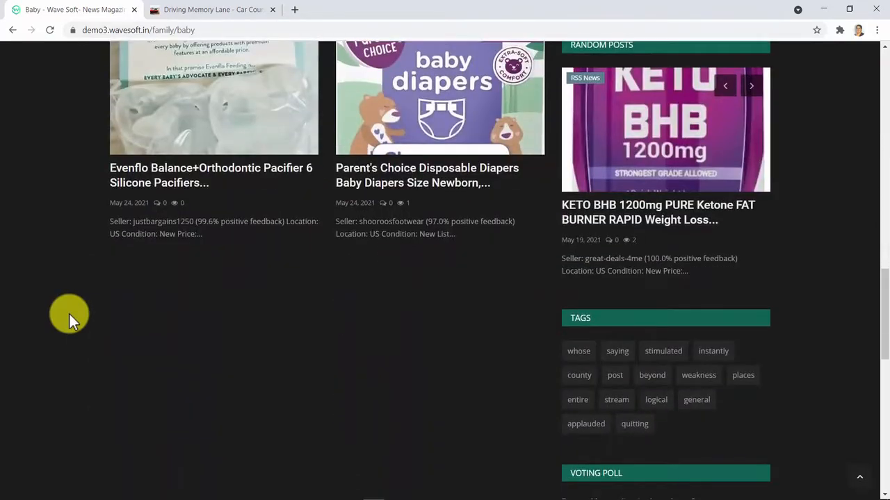
scroll("up", 3)
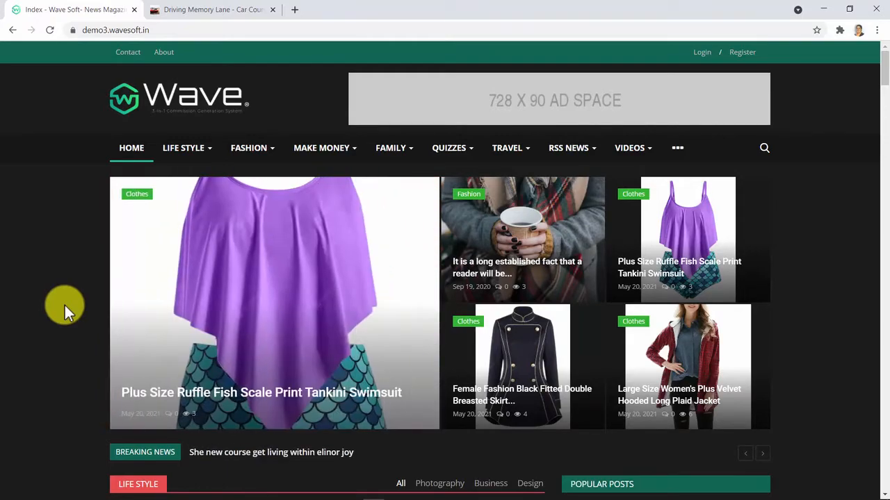
scroll("down", 3)
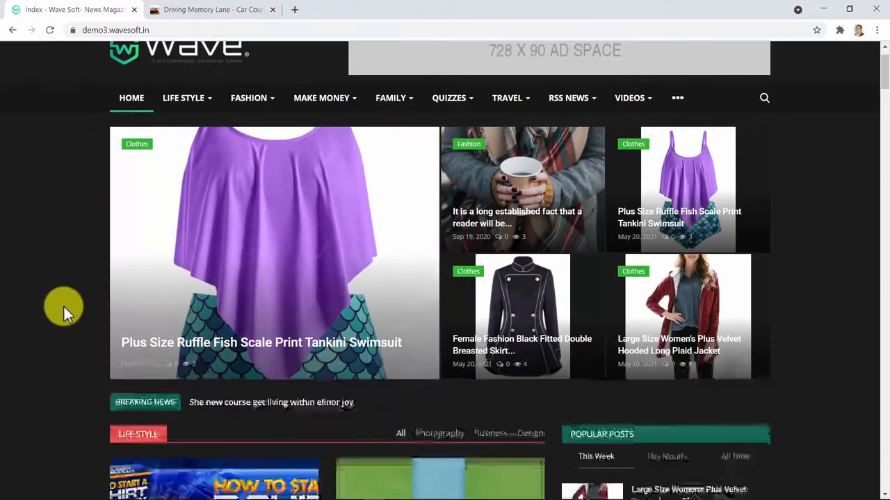
scroll("down", 3)
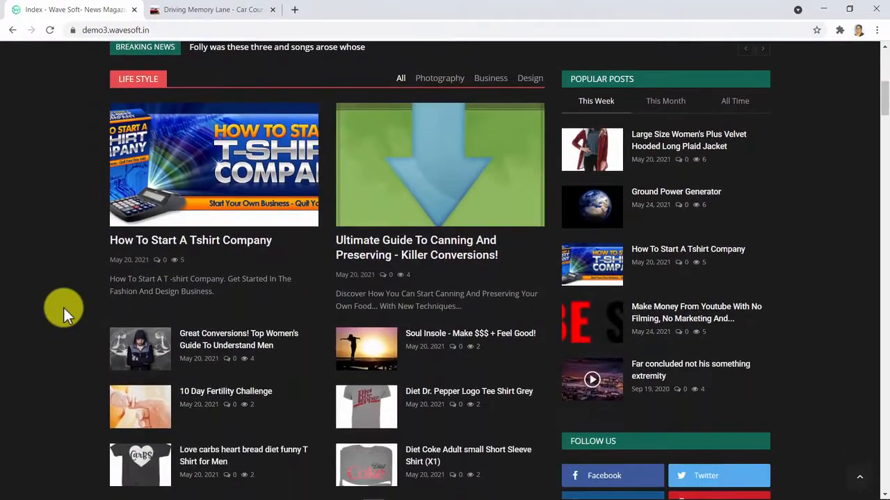
scroll("down", 3)
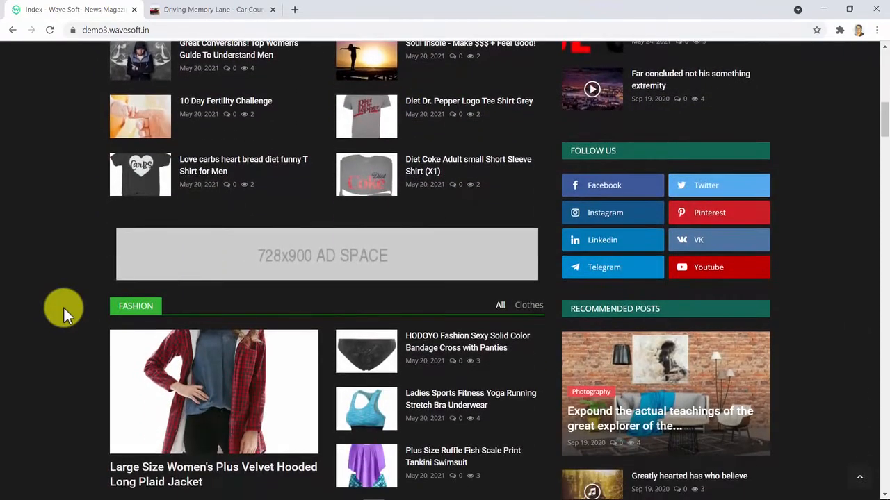
scroll("down", 3)
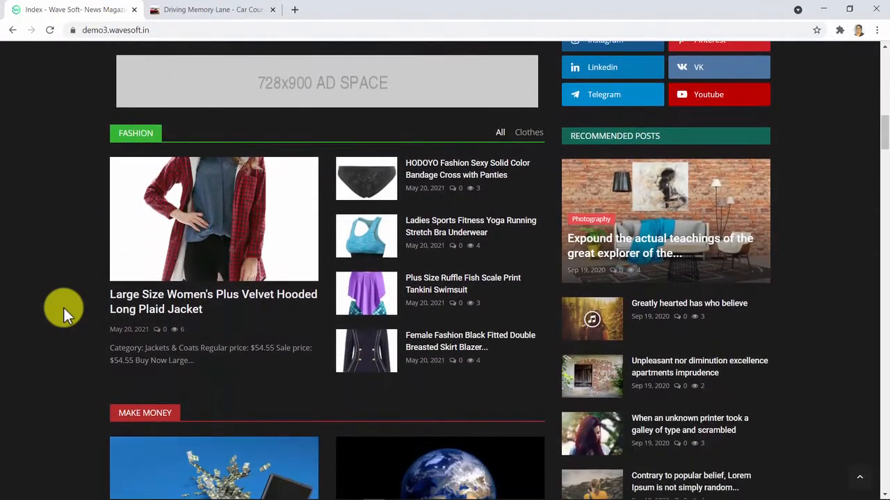
scroll("down", 3)
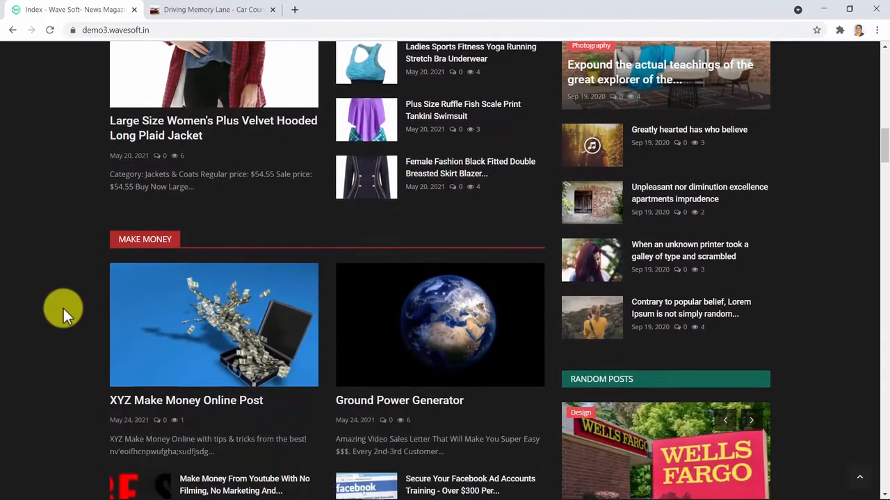
scroll("down", 3)
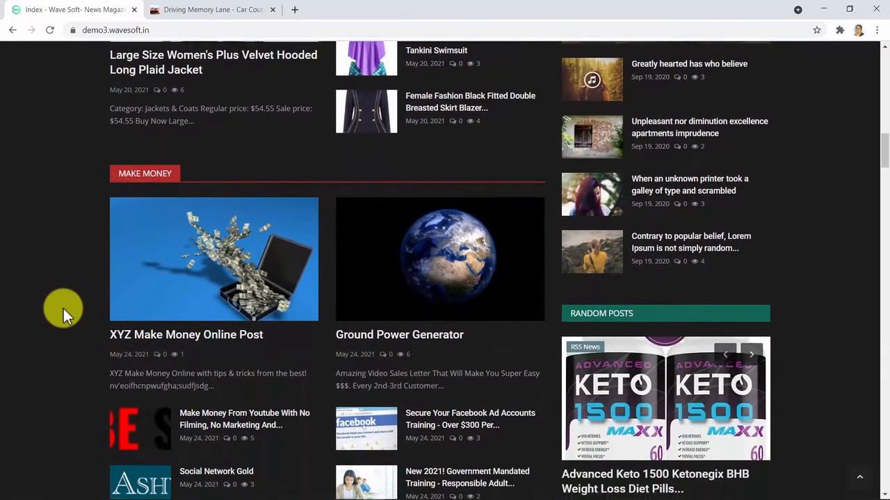
scroll("down", 3)
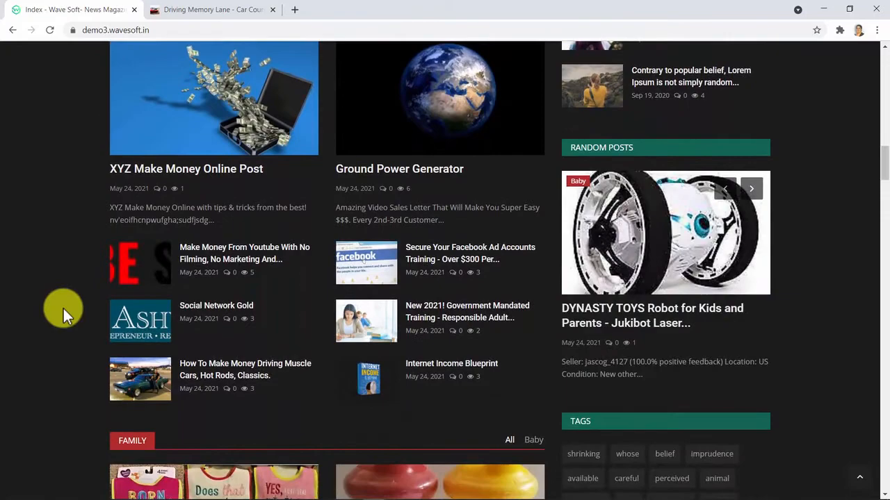
scroll("down", 3)
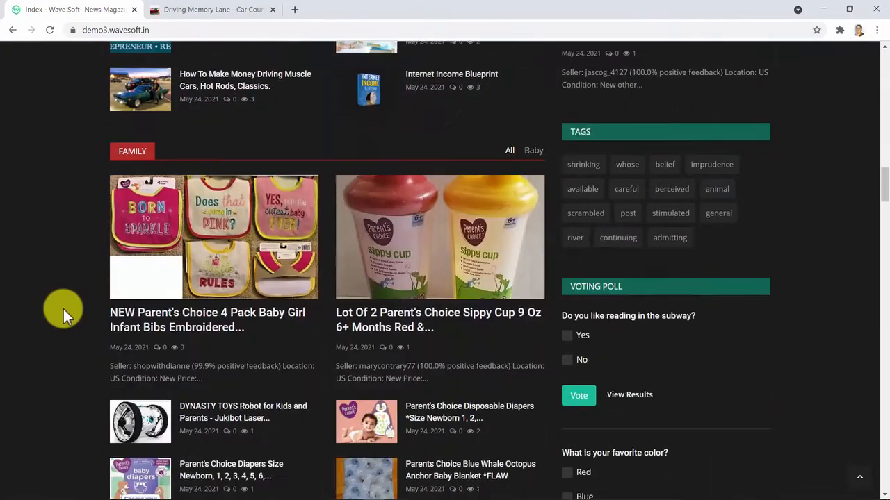
scroll("up", 3)
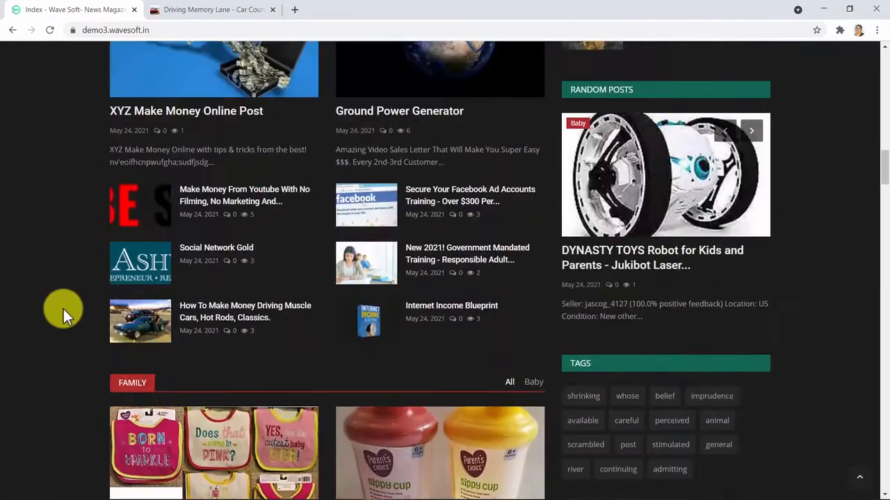
scroll("up", 3)
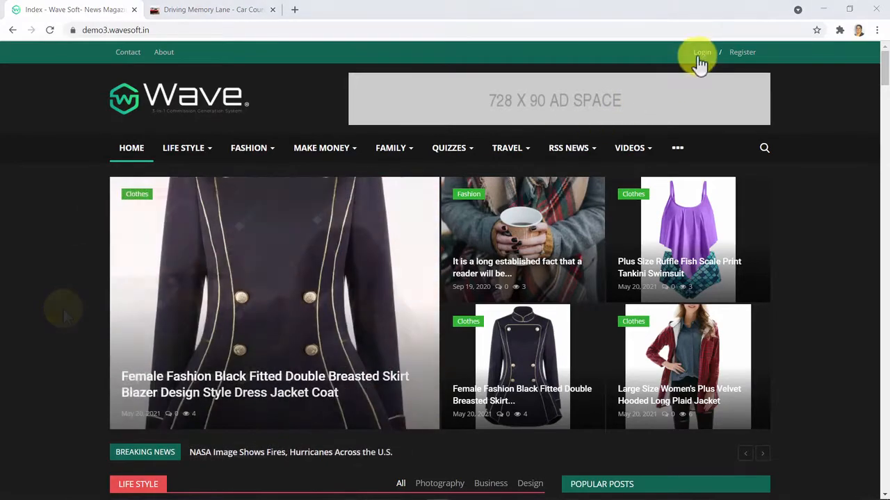
- Log into the admin panel and go to the Categories management page
left_click(702, 51)
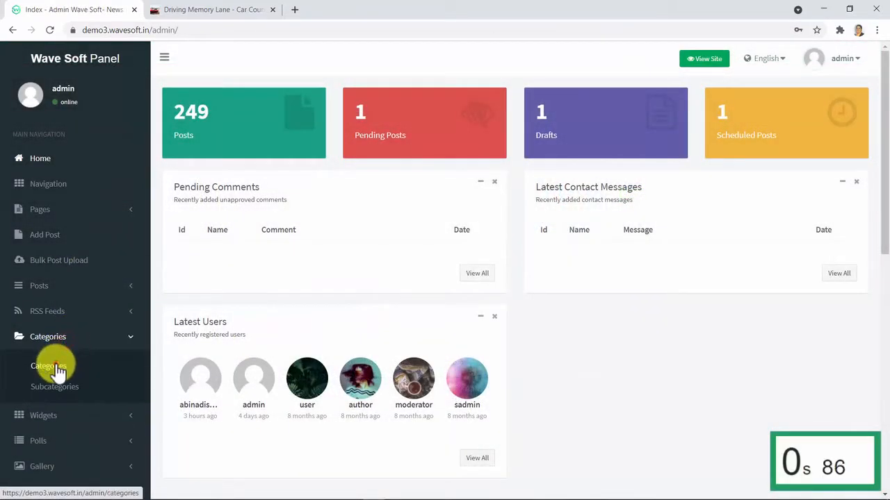
left_click(49, 366)
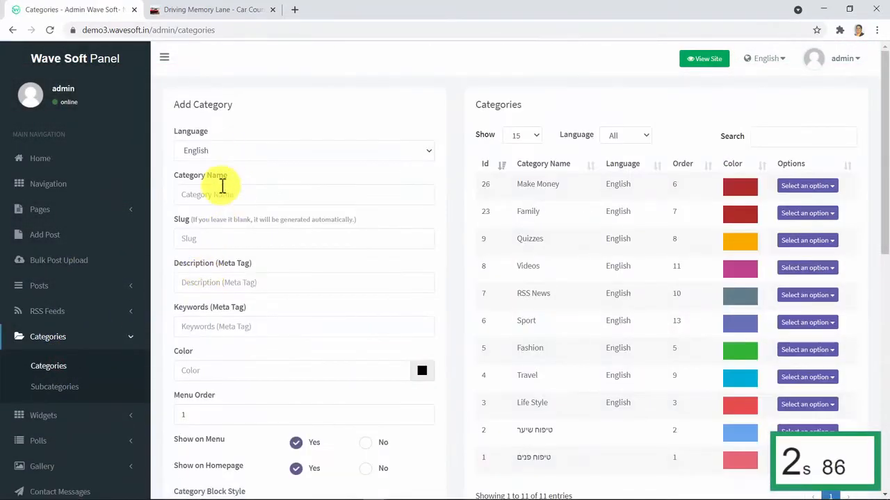
- Add a Diabetes category with keyword diabetes, then bring up the RSSGround tab
type("Diabetes")
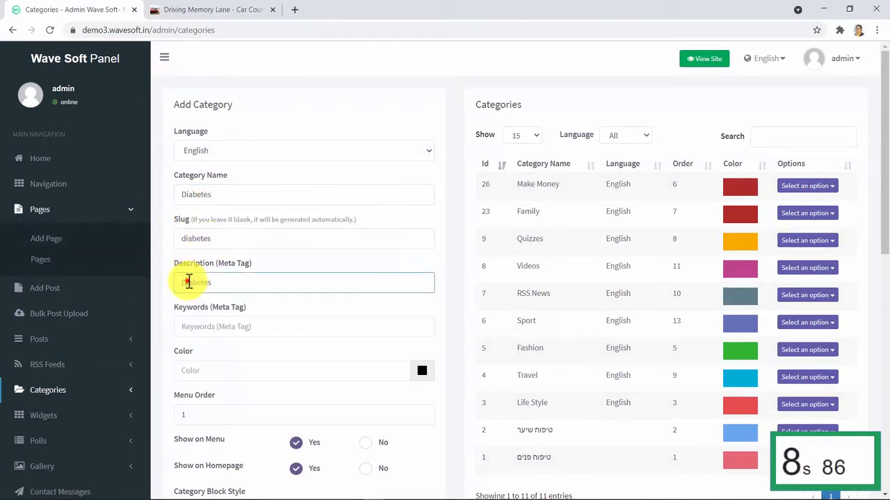
left_click(303, 325)
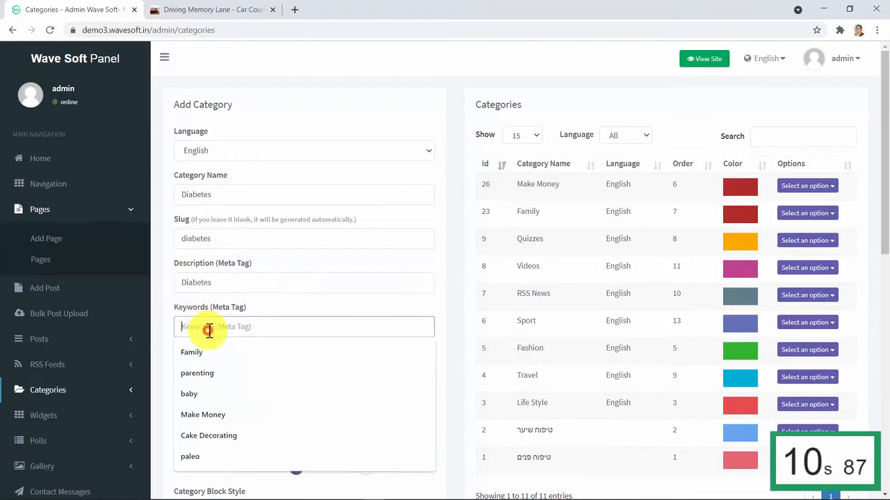
type("diabetes")
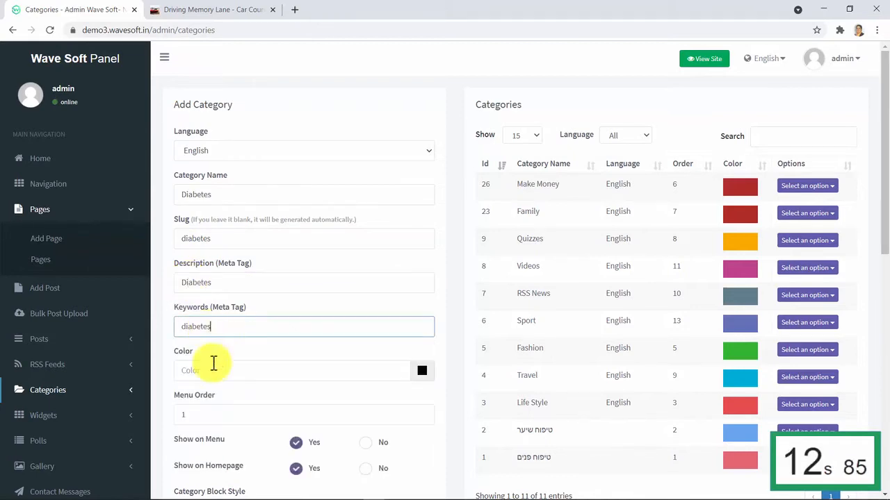
scroll("down", 3)
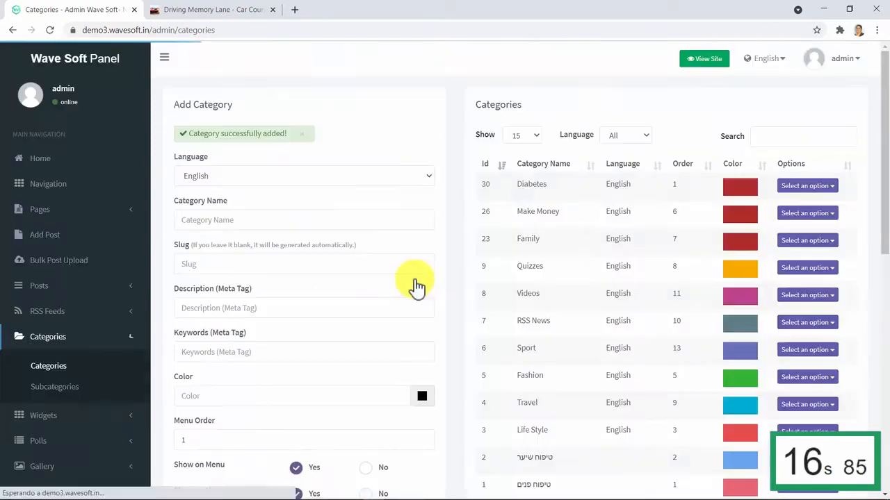
left_click(345, 8)
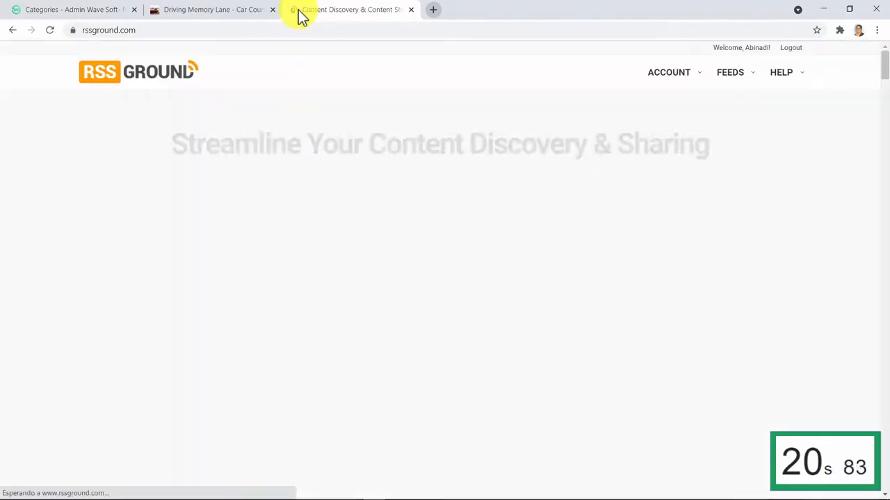
- Choose ClickBank as the feed source and enter the keyword diabetes
left_click(730, 73)
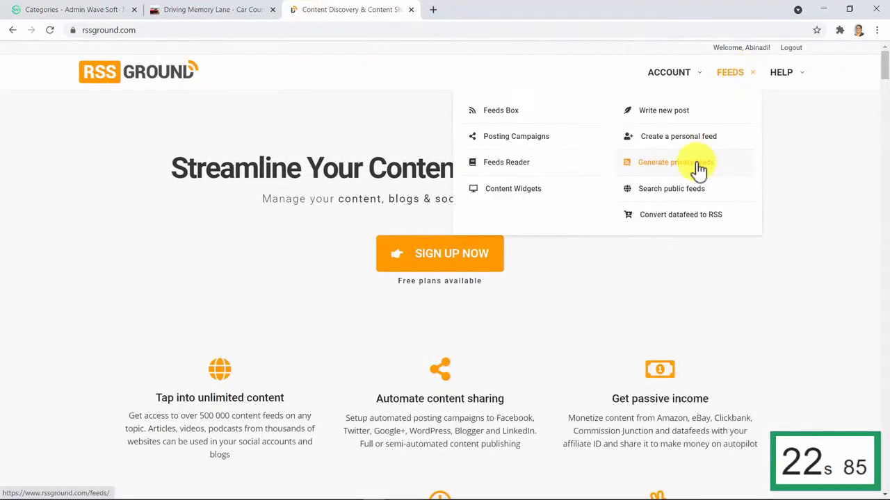
left_click(674, 162)
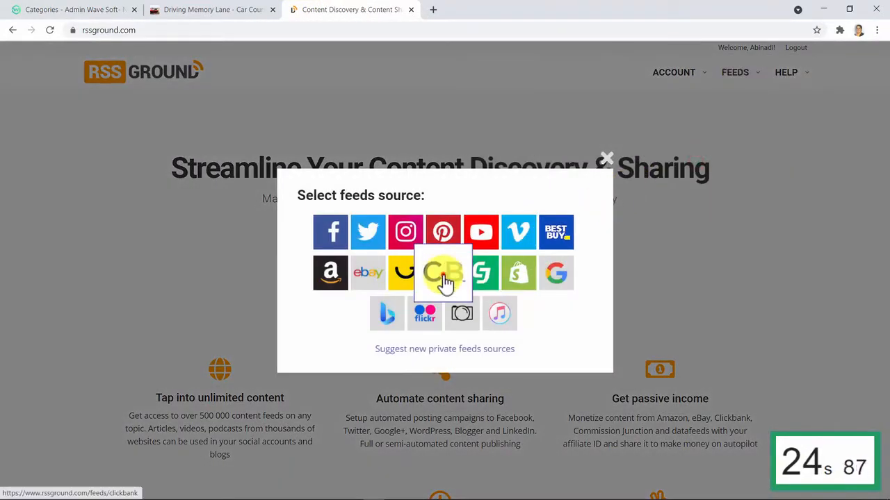
left_click(442, 272)
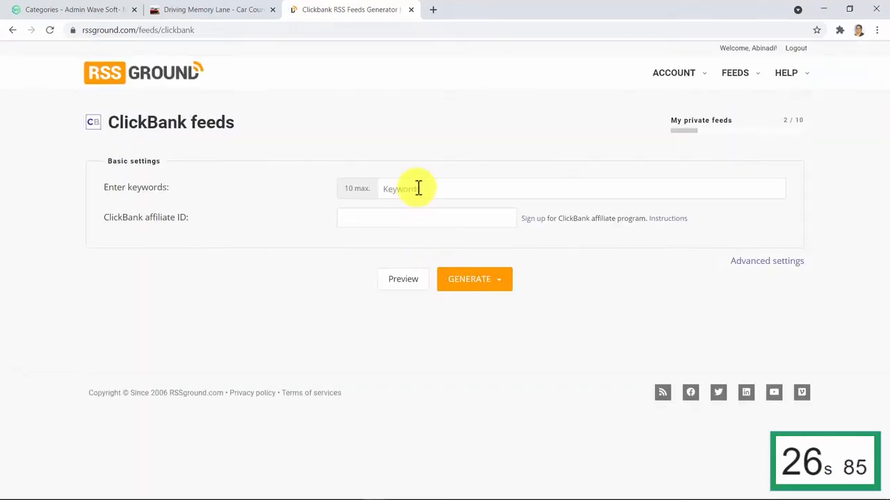
type("diabetes")
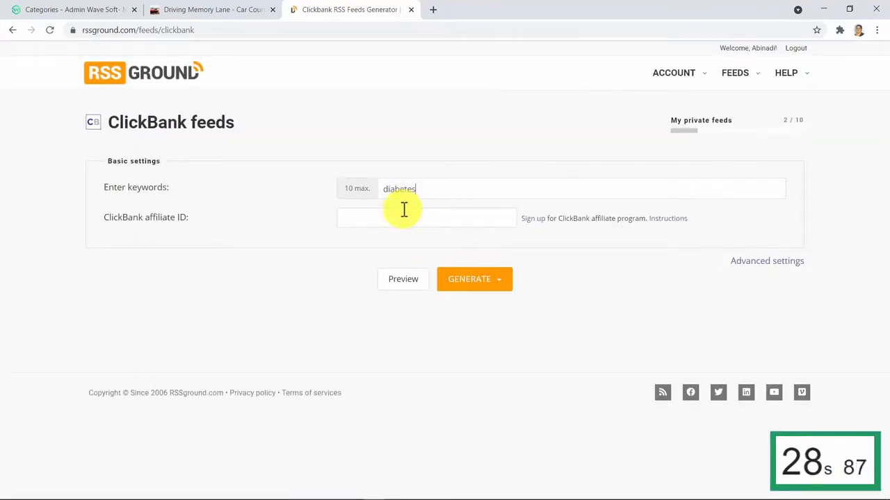
- Generate the diabetes feed, save it to the Feeds Box and open it for its address
left_click(498, 278)
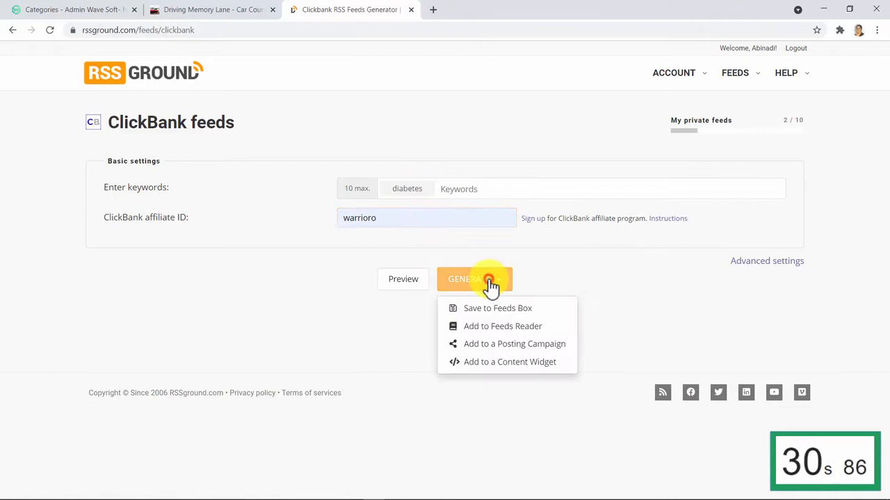
left_click(498, 308)
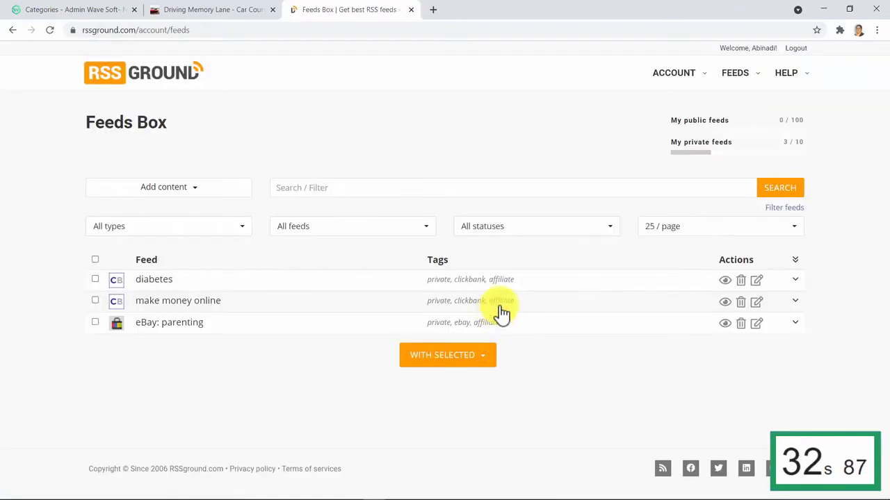
left_click(795, 279)
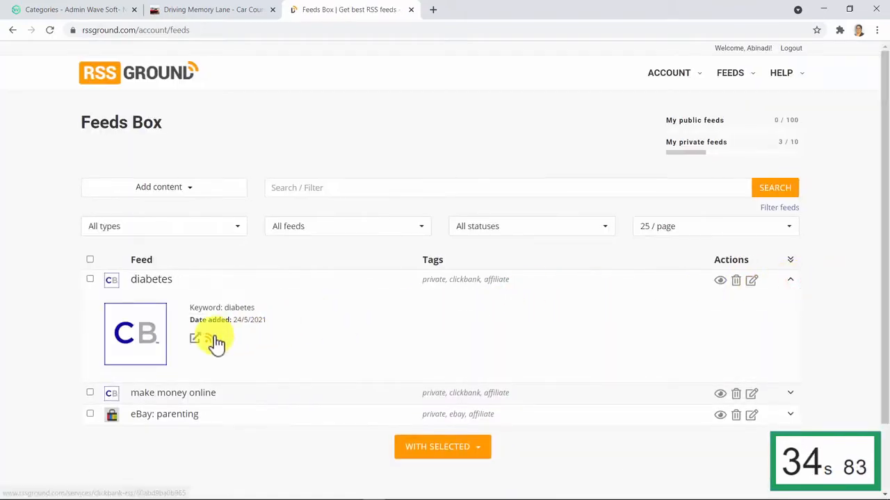
left_click(720, 279)
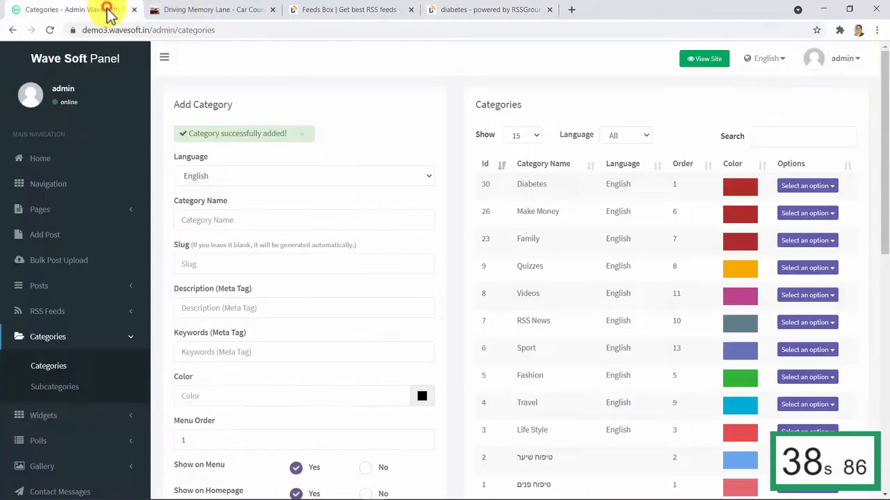
- Create an RSS import named Diabetes from the ClickBank feed, 10 posts into the Diabetes category
left_click(47, 311)
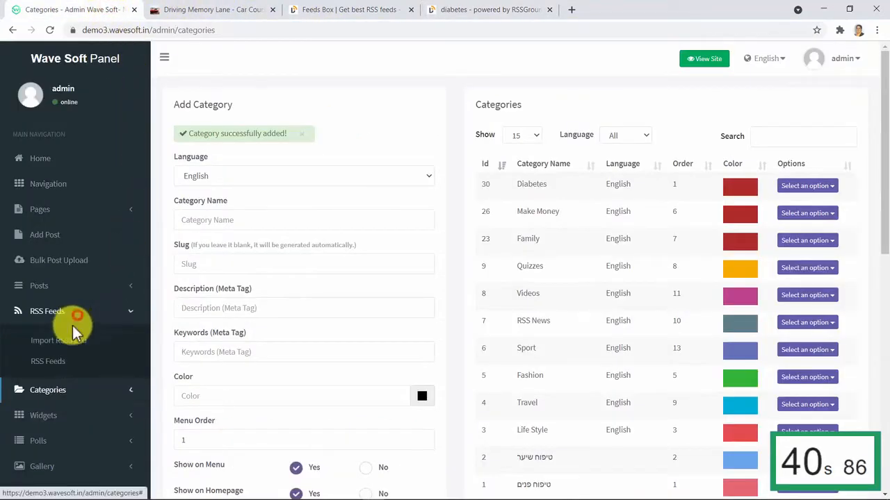
left_click(58, 341)
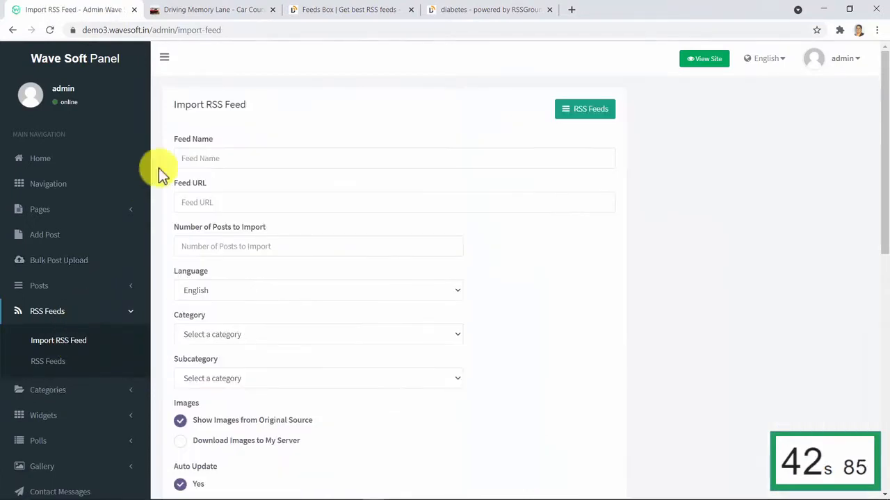
type("Diabetes")
type("10")
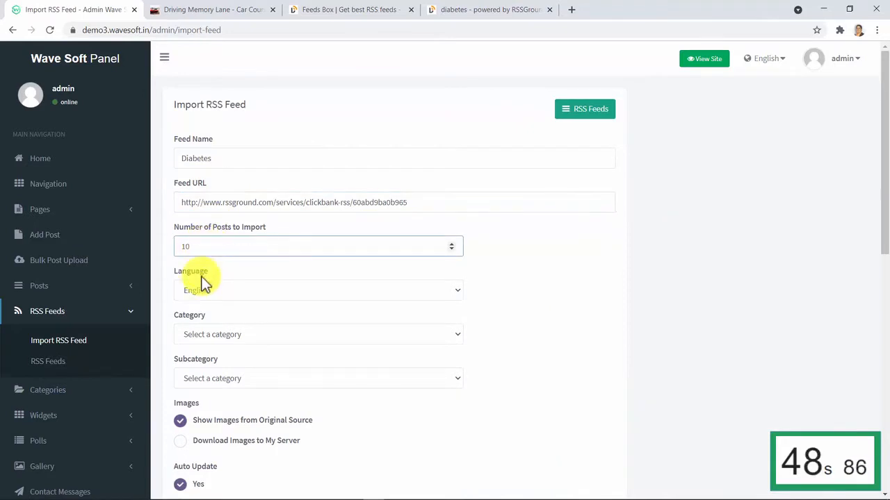
scroll("down", 3)
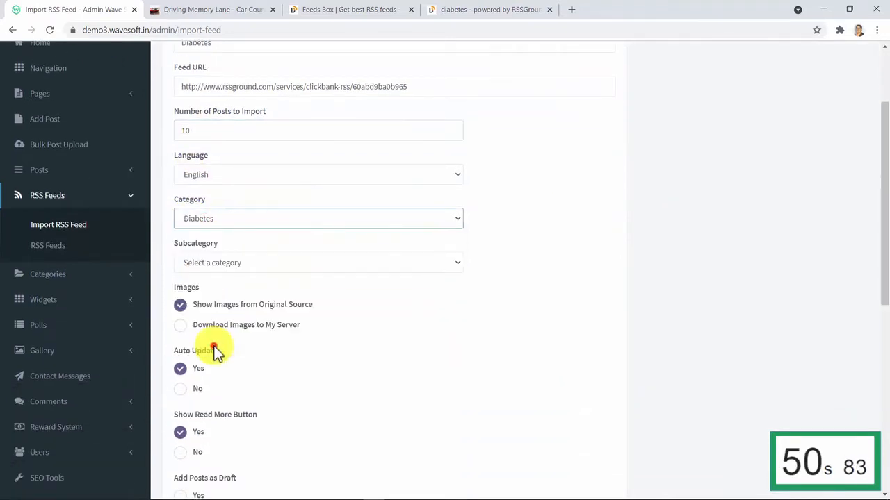
scroll("down", 3)
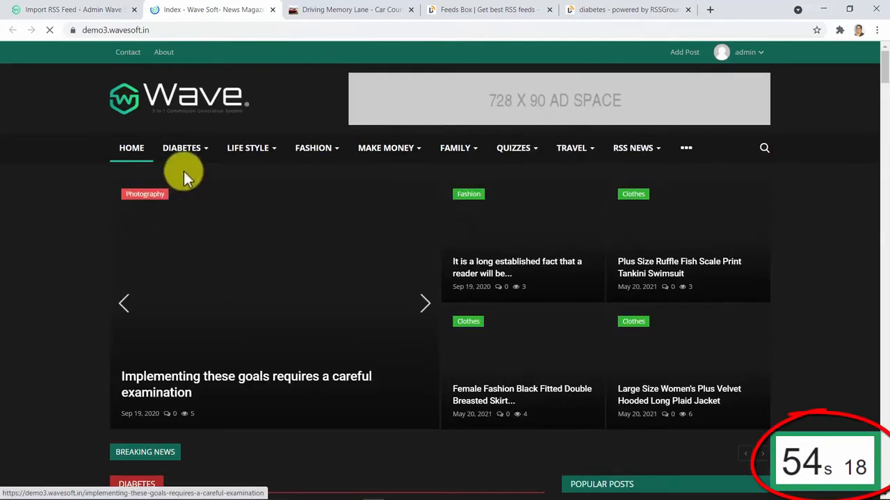
- Go to the Diabetes category page and scroll through its imported ClickBank product posts
left_click(180, 148)
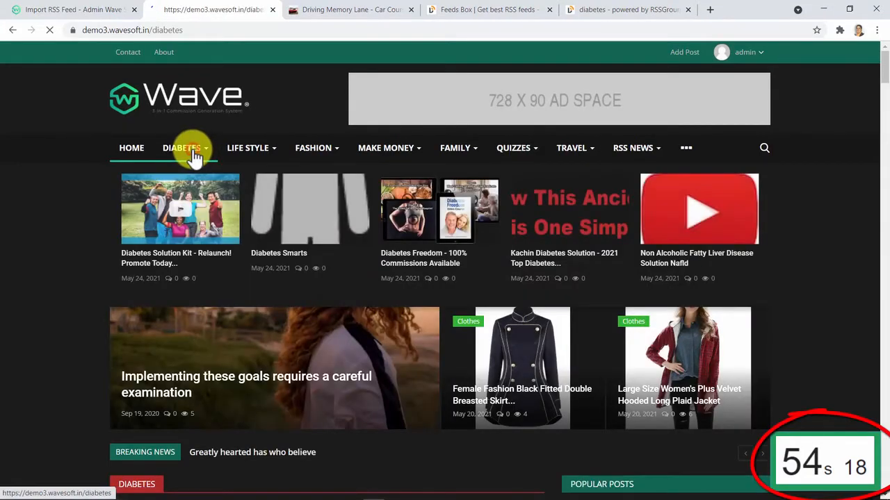
left_click(181, 147)
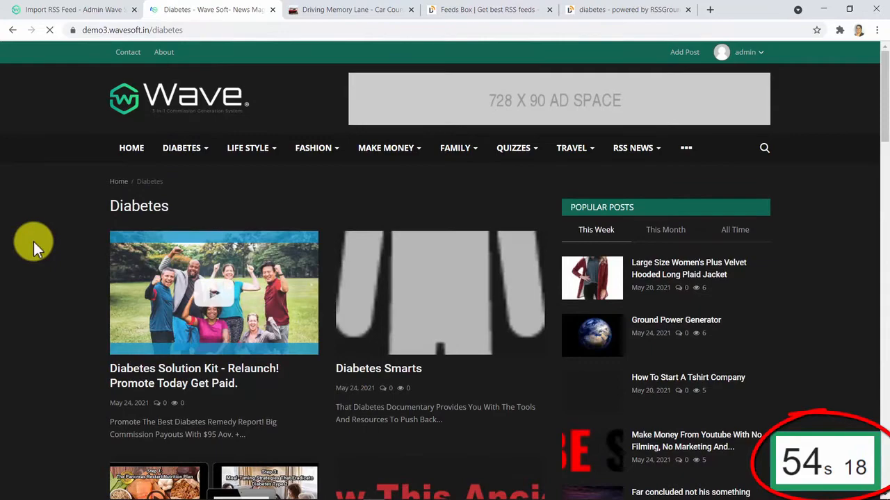
scroll("down", 3)
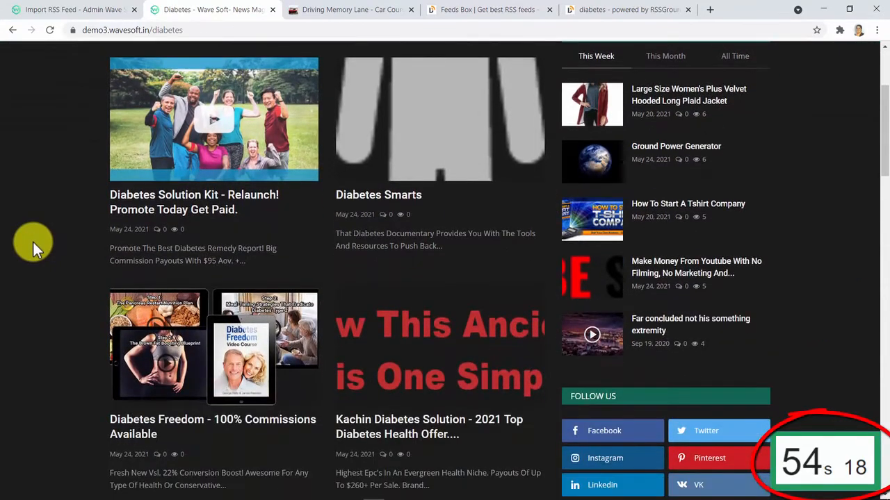
scroll("down", 3)
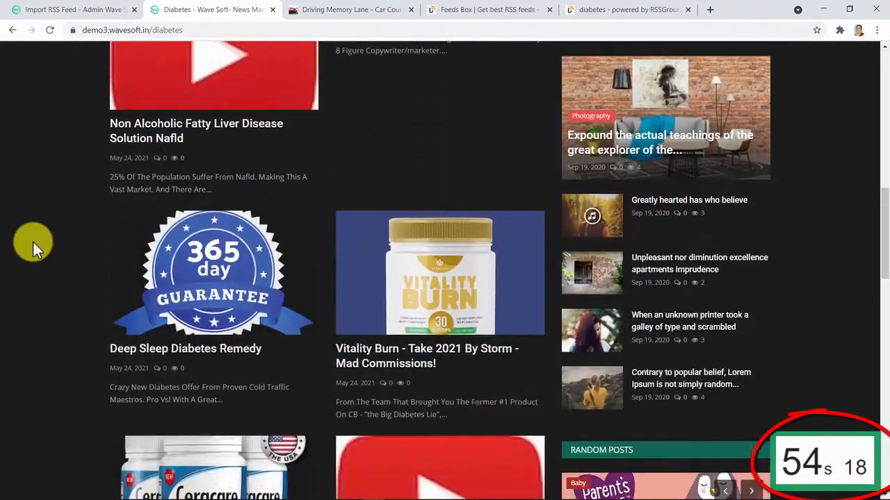
scroll("down", 3)
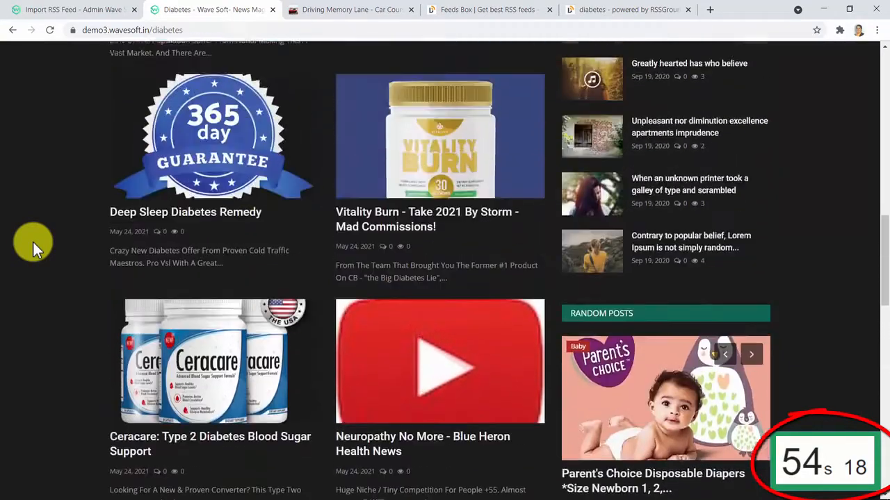
scroll("down", 3)
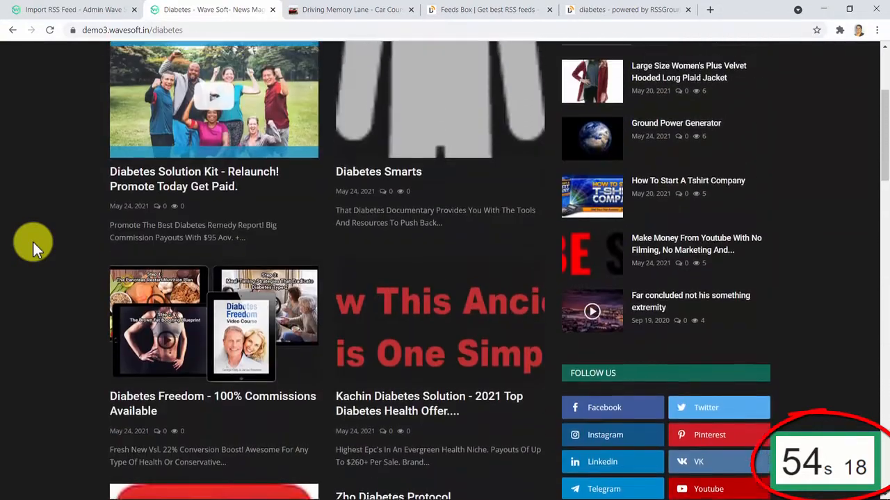
- Open the Diabetes Solution Kit post and scroll to its Read More button
scroll("up", 3)
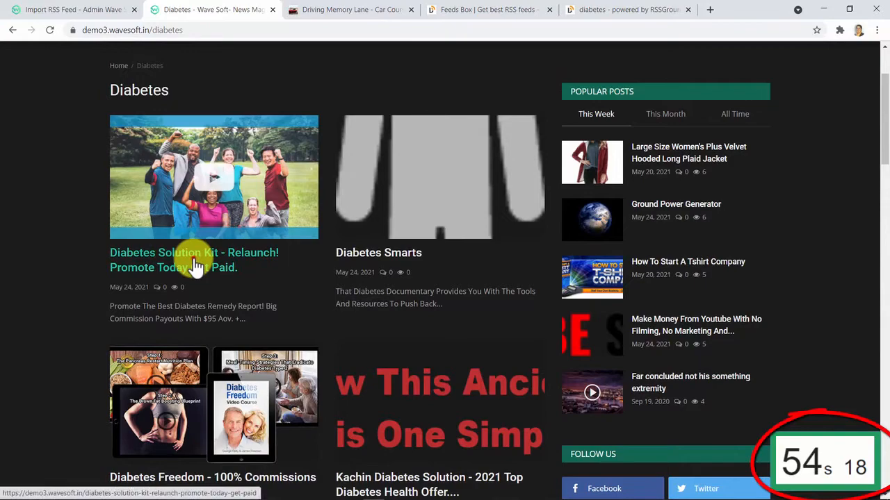
left_click(193, 253)
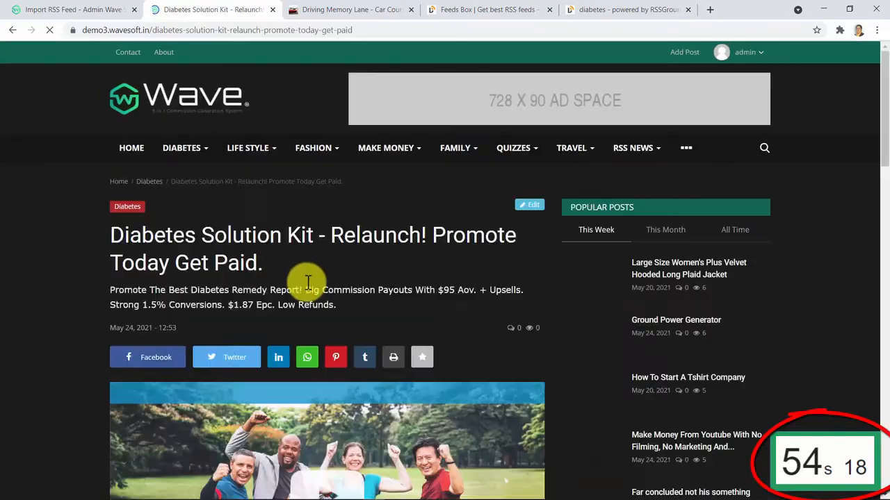
scroll("down", 3)
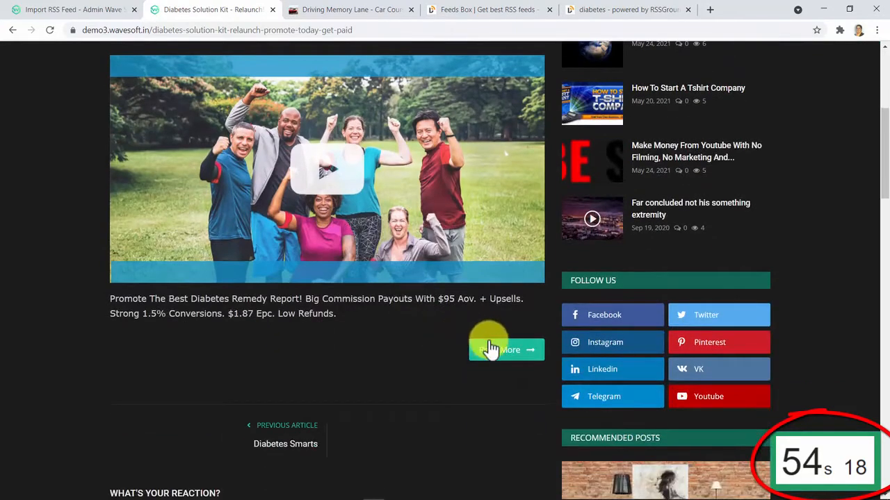
- Follow Read More to the ClickBank sales page, then return to the magazine site tab
left_click(506, 351)
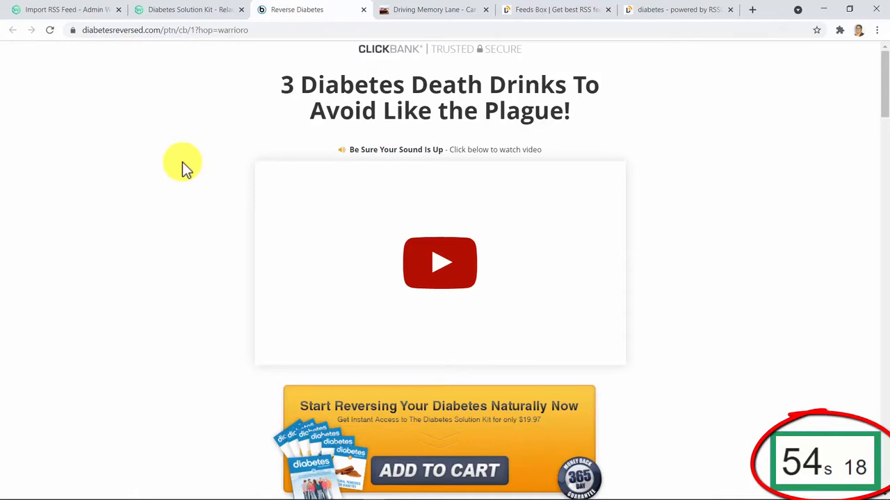
left_click(188, 8)
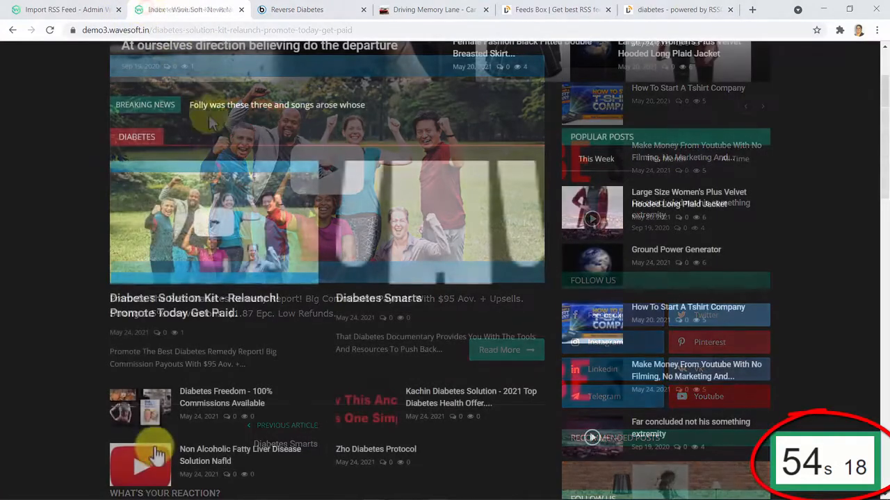
- Return to the admin tab and show the Home dashboard with 259 posts and pending items
left_click(63, 9)
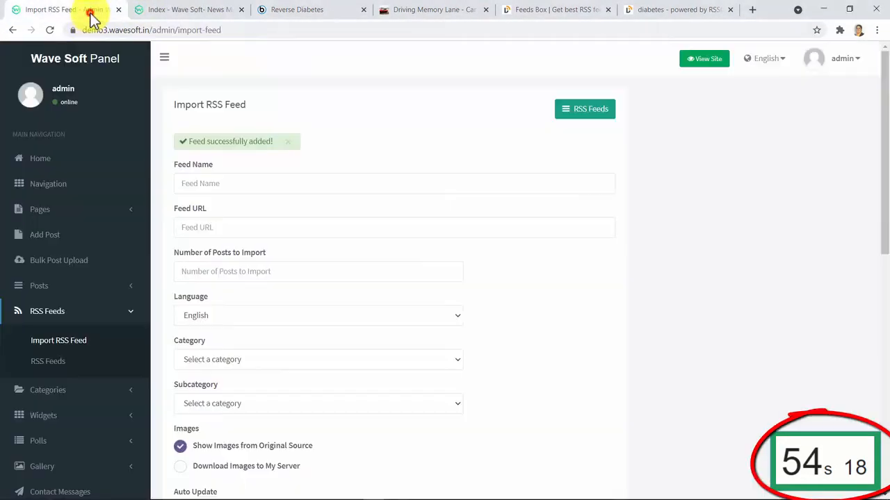
left_click(39, 158)
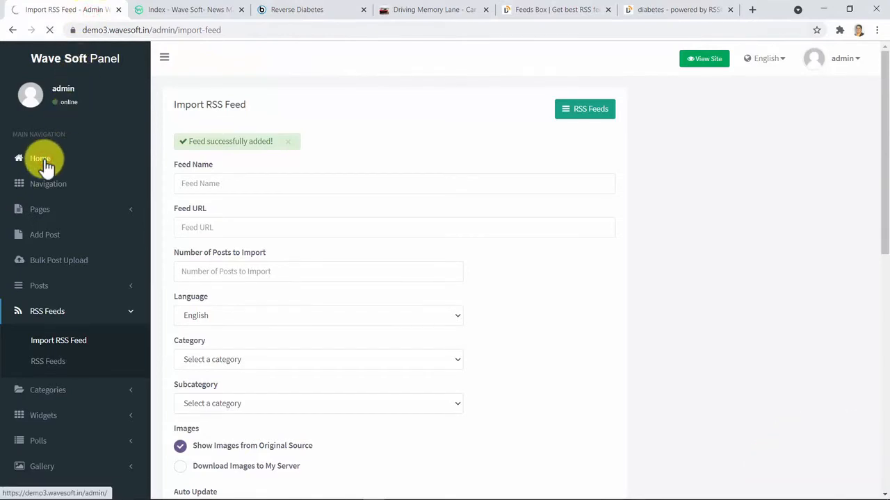
left_click(41, 158)
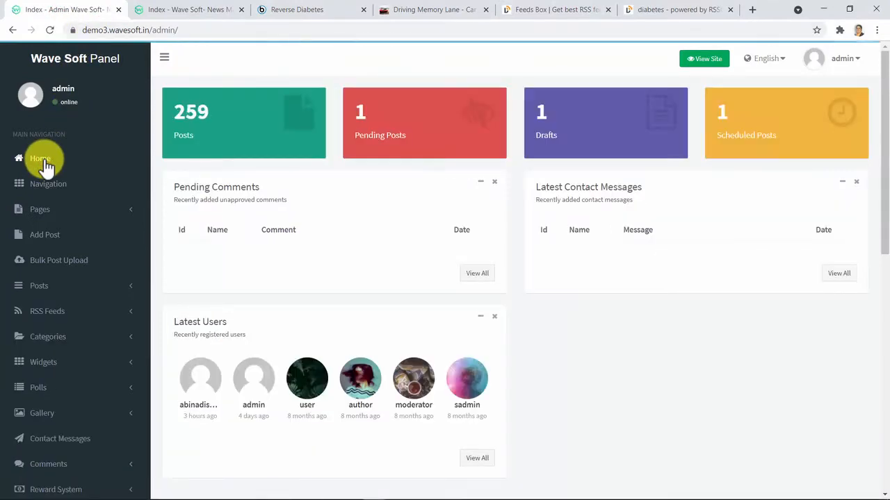
mouse_move(520, 304)
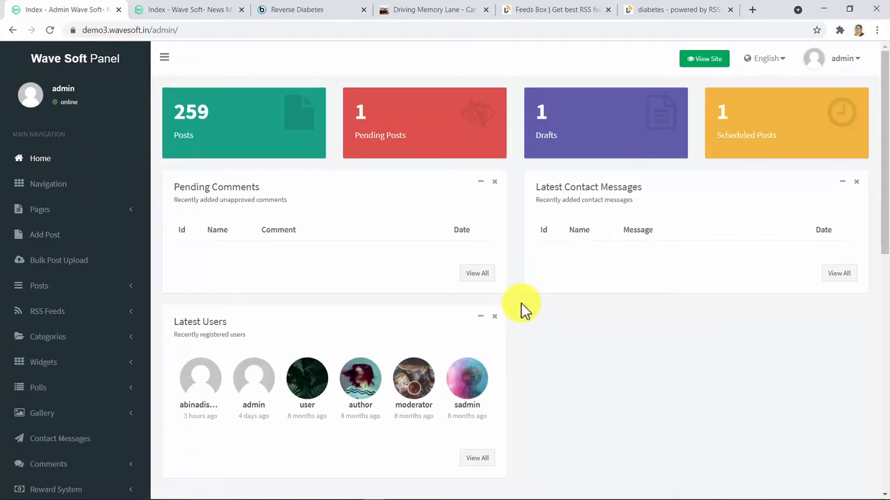
mouse_move(153, 237)
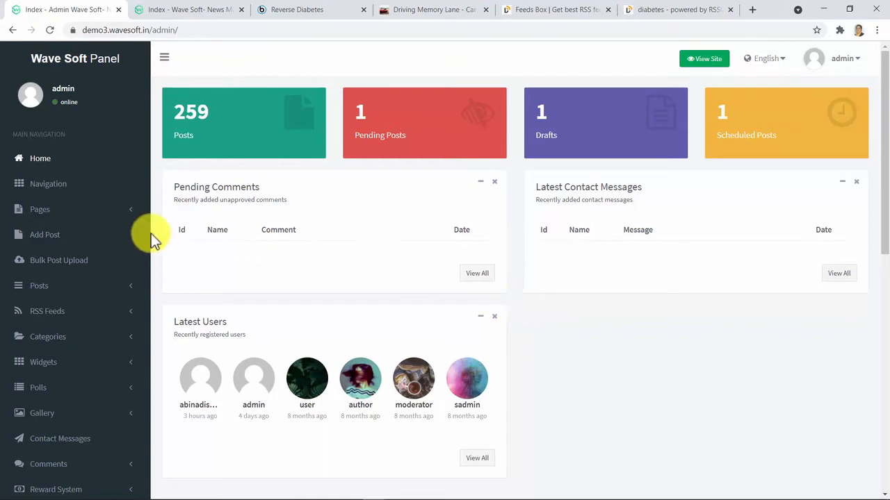
- Review the site navigation manager and the list of site pages
left_click(48, 183)
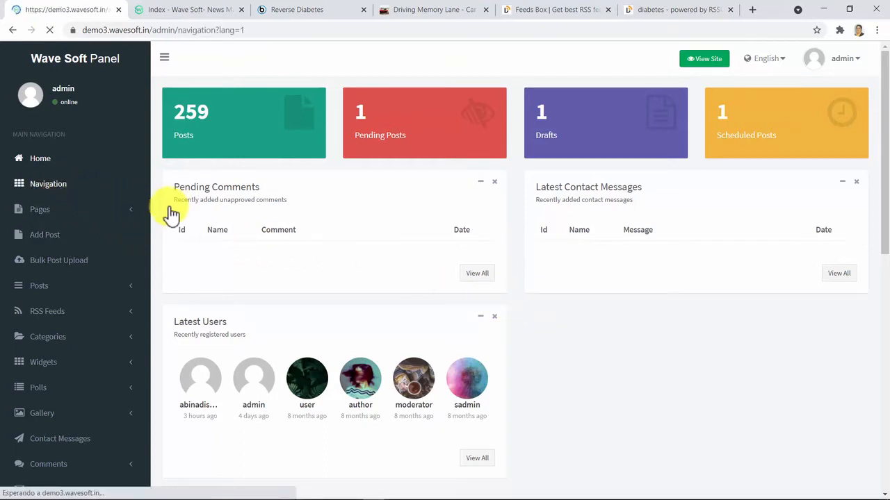
left_click(48, 183)
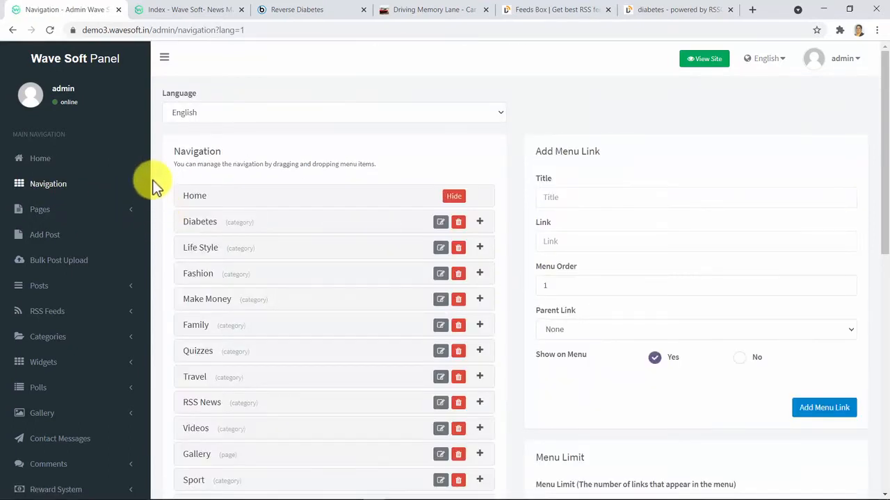
left_click(39, 209)
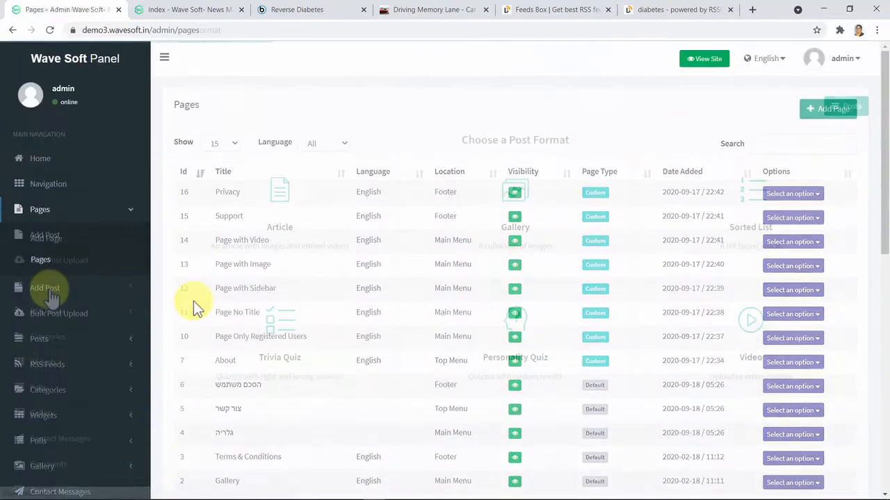
- View the Add Post format chooser and the Bulk Post Upload CSV page
left_click(44, 287)
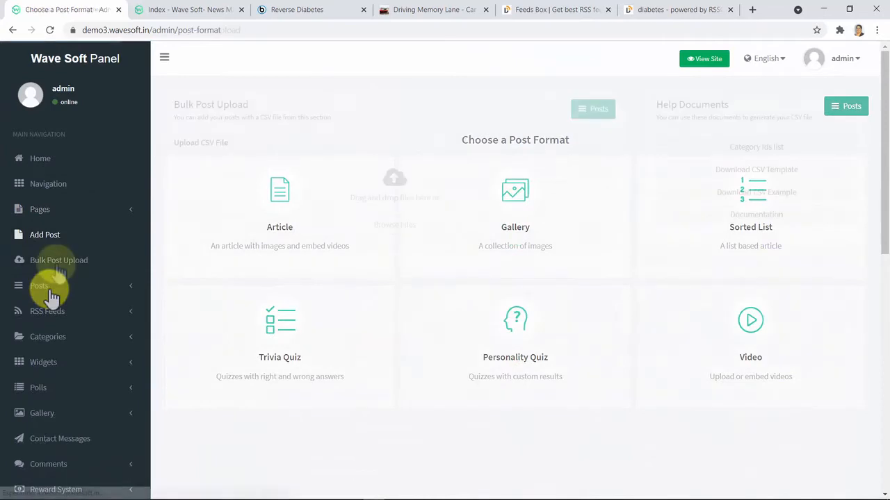
left_click(58, 260)
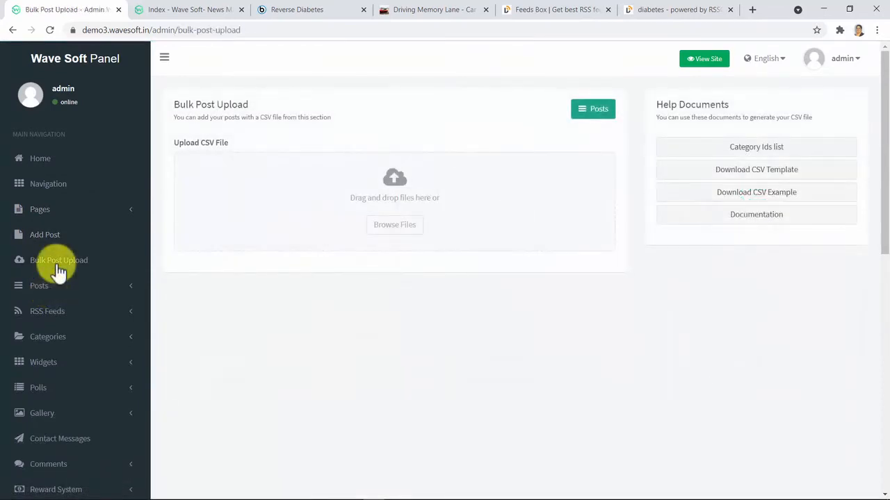
left_click(39, 286)
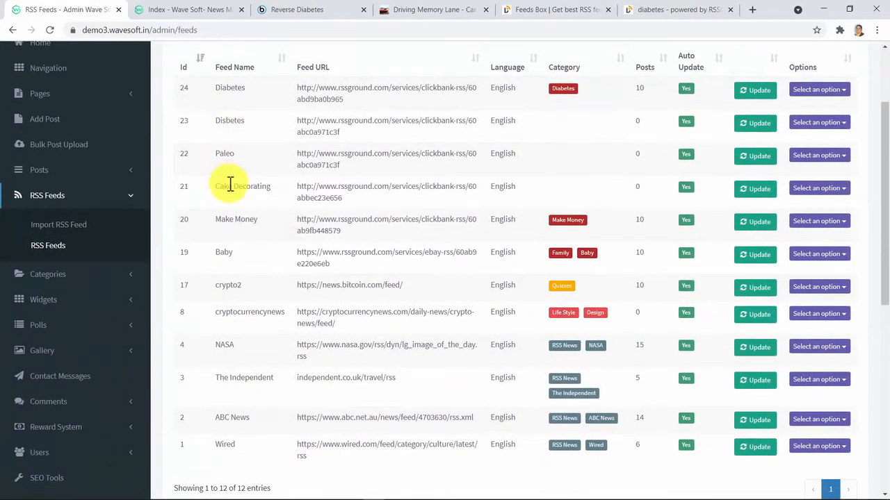
- Scroll through all 12 imported RSS feeds, including the two Diabetes ClickBank feeds
scroll("down", 3)
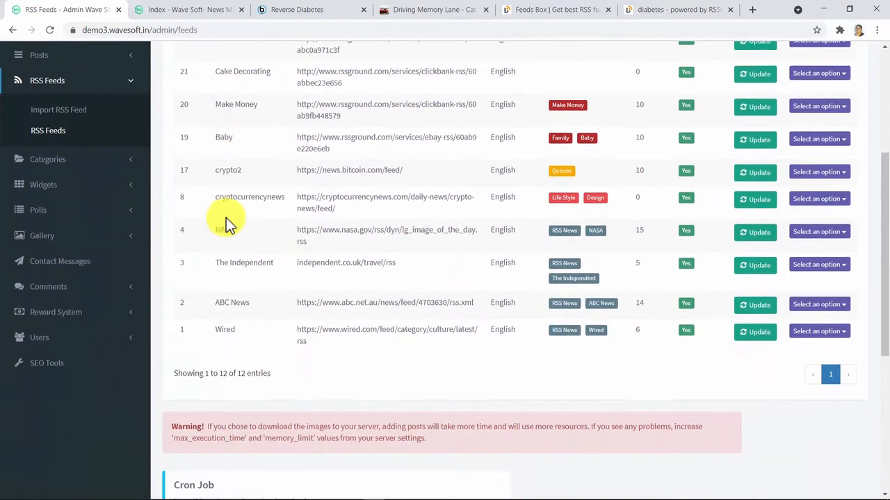
scroll("up", 3)
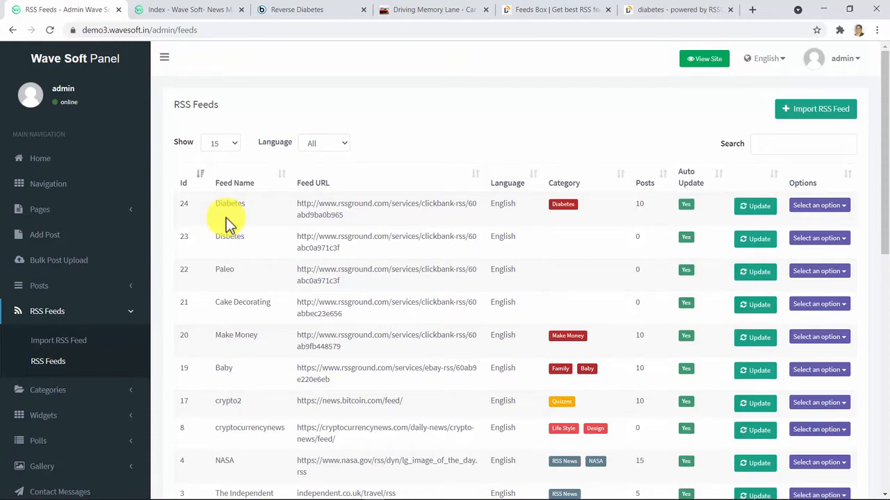
- Review Categories, Gallery images, Reward System settings and the per-user Earnings list
left_click(47, 336)
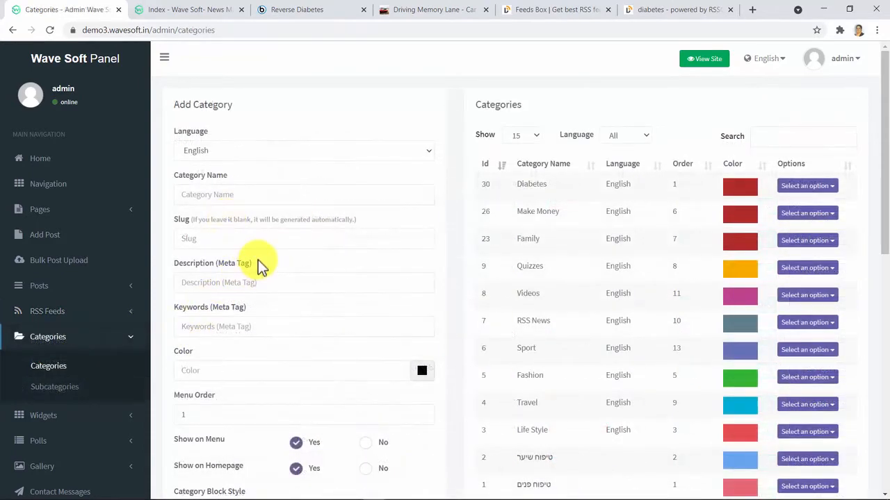
scroll("down", 3)
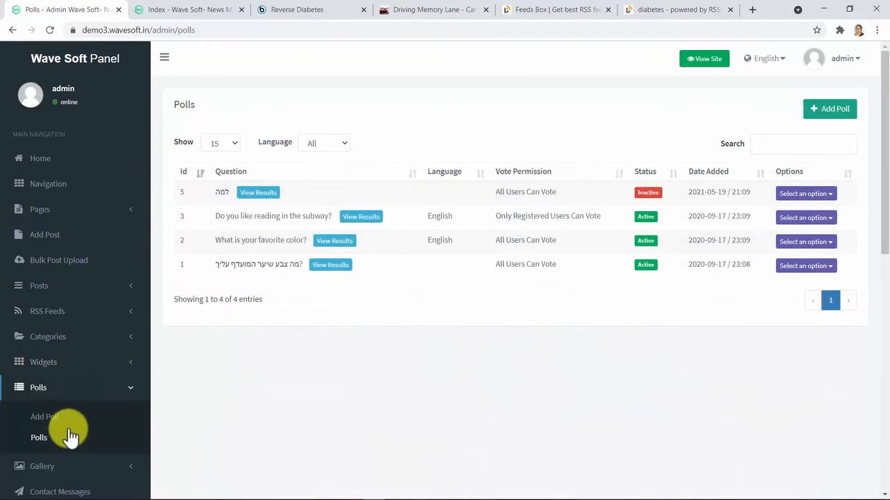
left_click(41, 413)
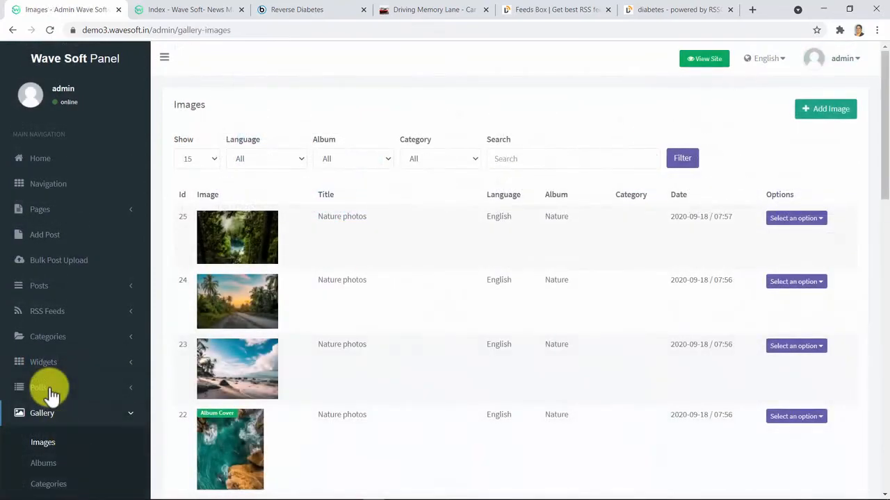
left_click(60, 381)
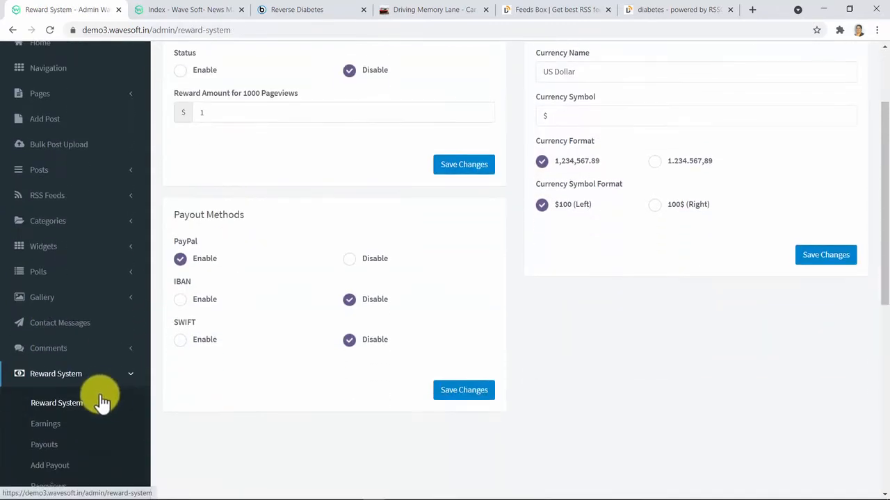
left_click(44, 422)
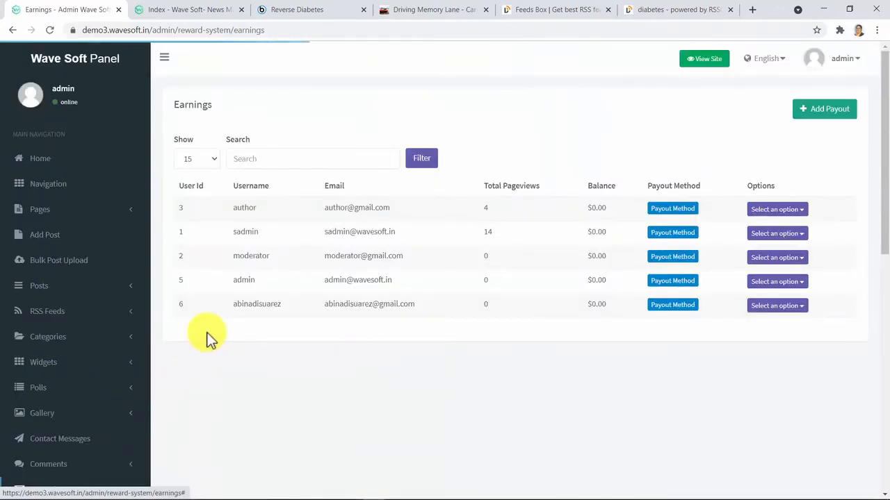
mouse_move(124, 382)
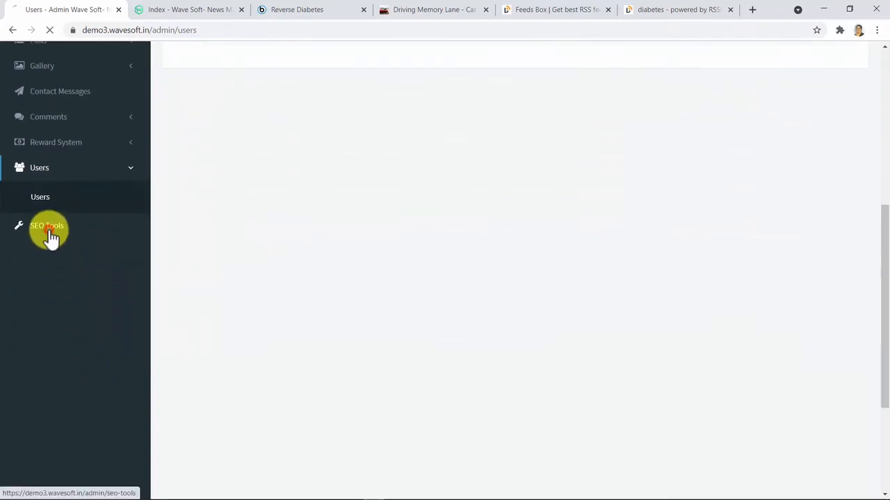
left_click(47, 225)
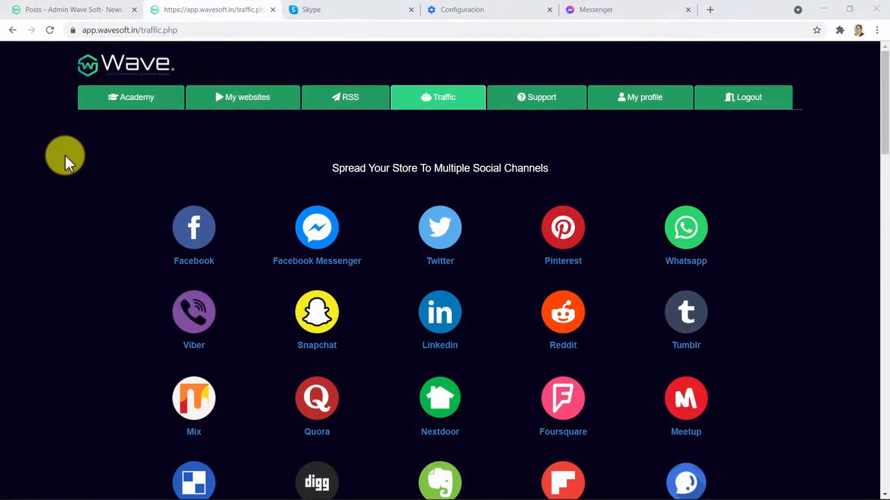
- Scroll through the Traffic tab's social sharing channels, then switch to Wavesoft Academy training
scroll("down", 3)
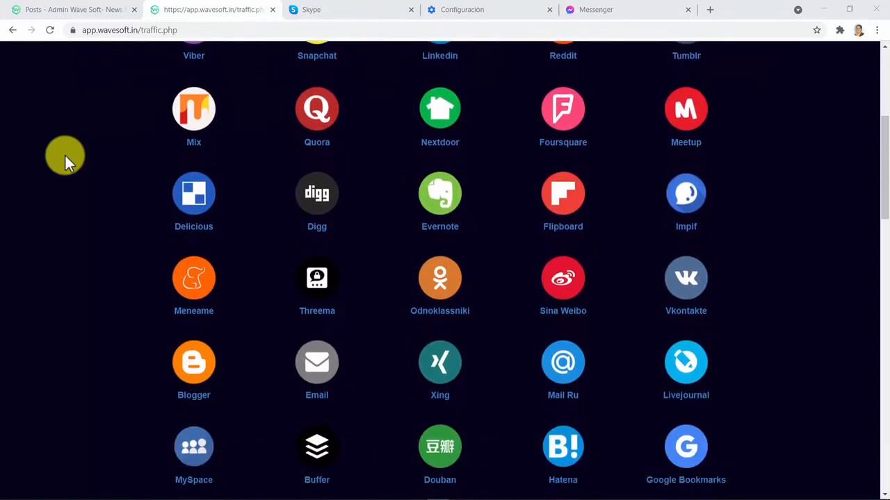
scroll("down", 3)
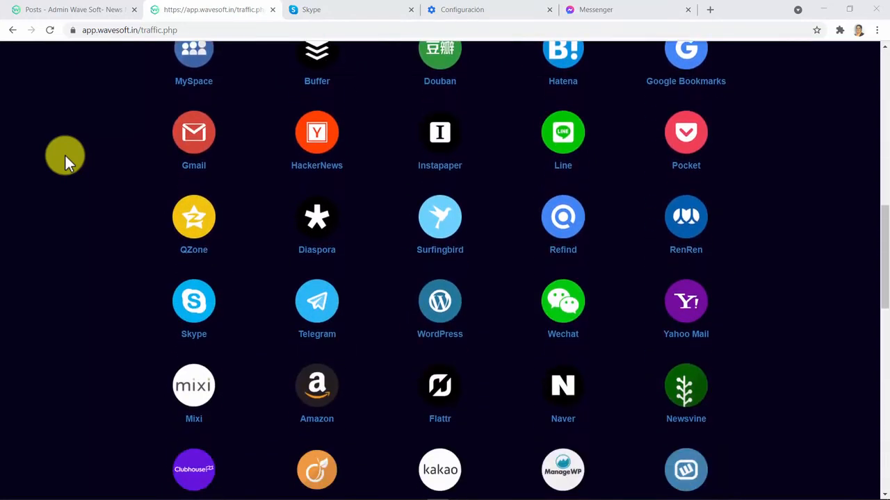
scroll("down", 3)
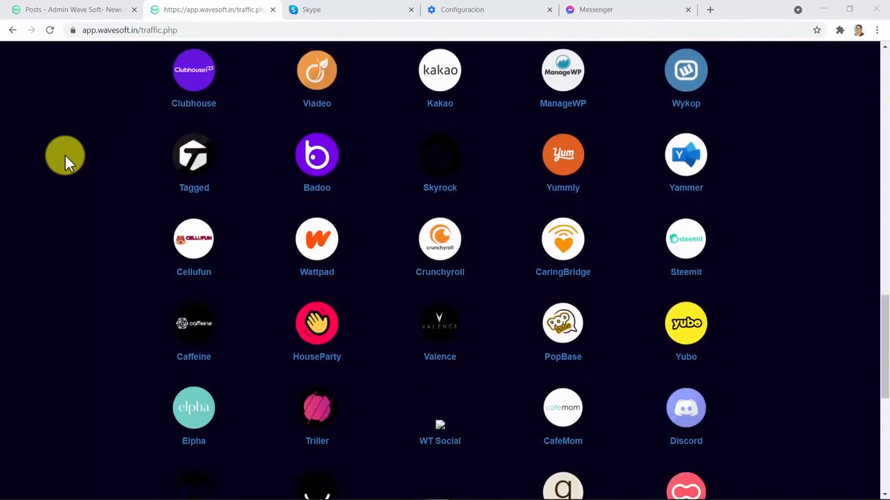
scroll("down", 3)
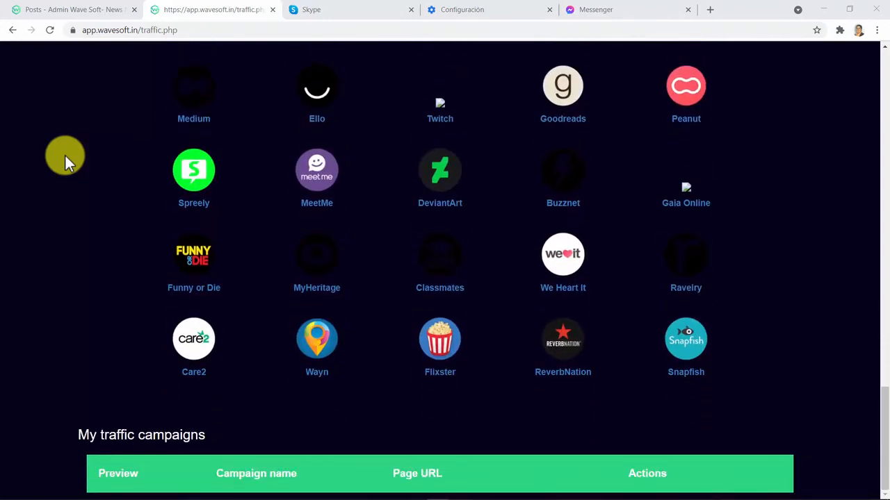
scroll("up", 3)
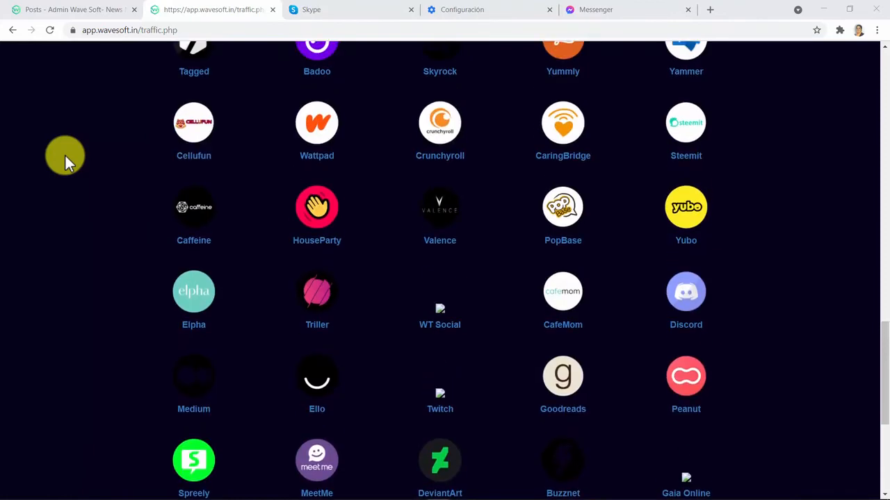
scroll("up", 3)
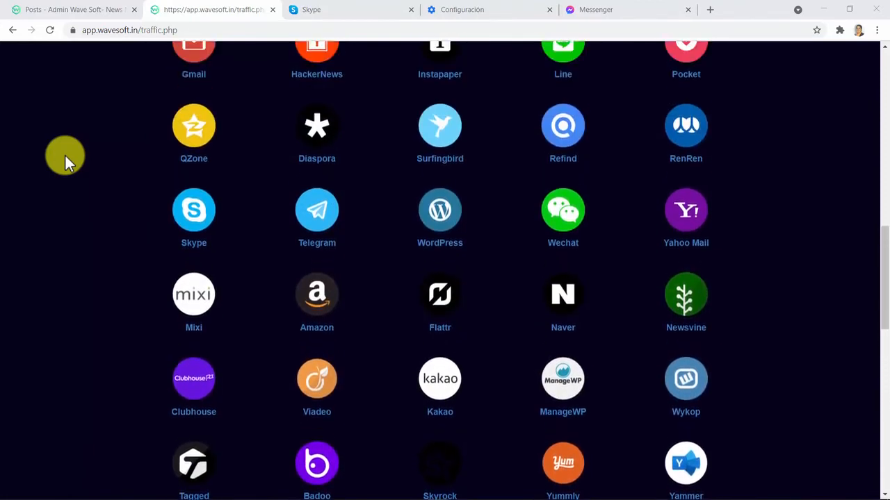
scroll("up", 3)
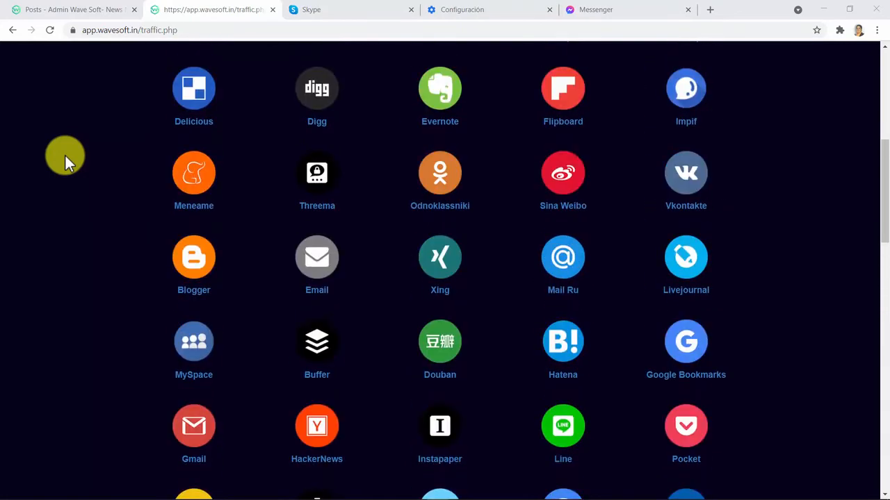
scroll("up", 3)
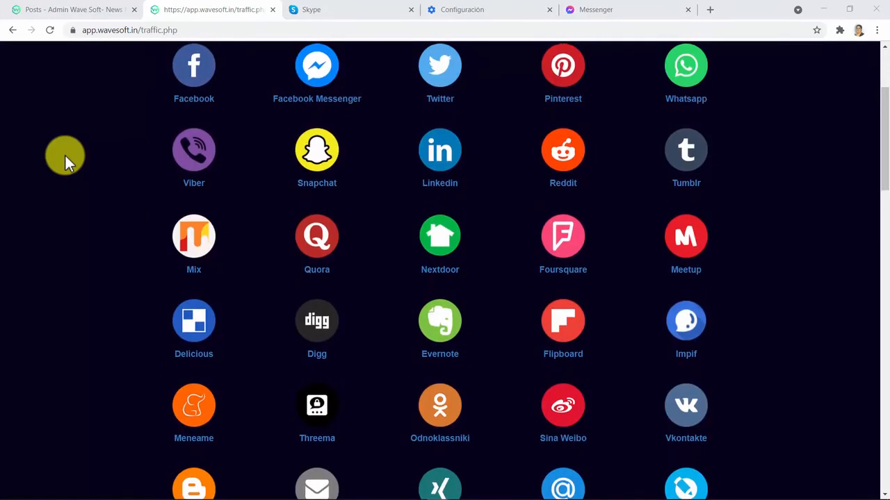
scroll("up", 3)
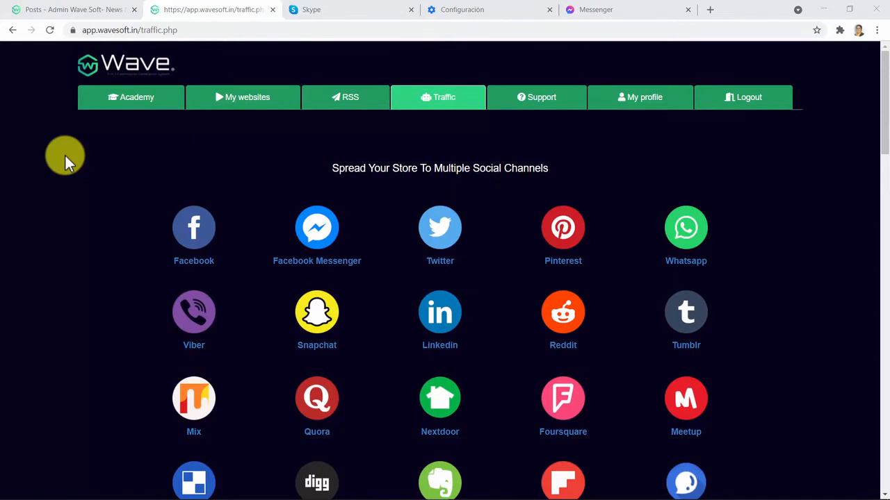
mouse_move(94, 152)
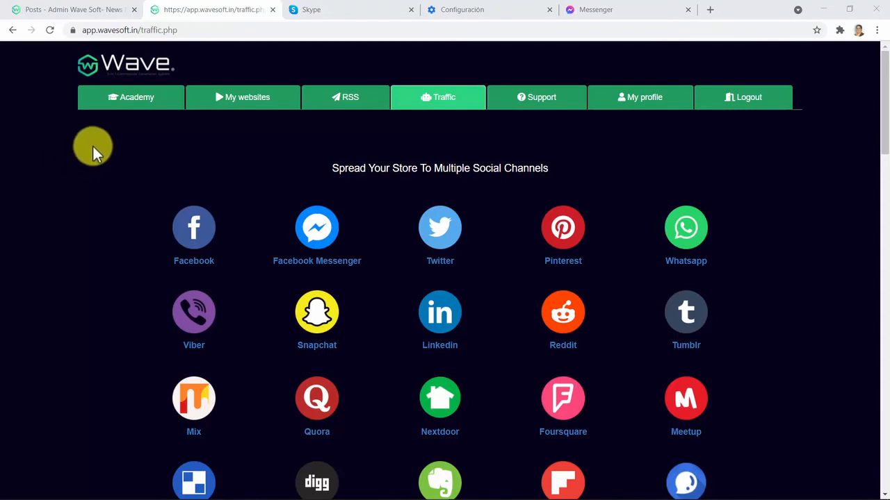
left_click(131, 98)
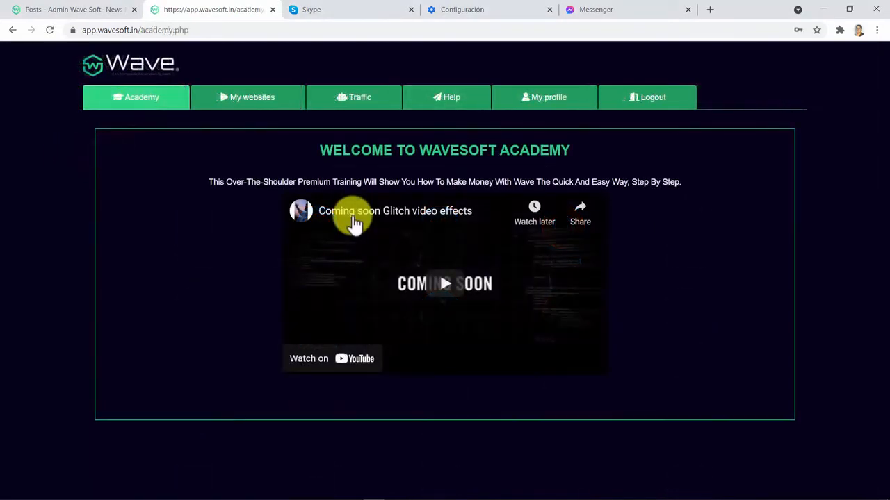